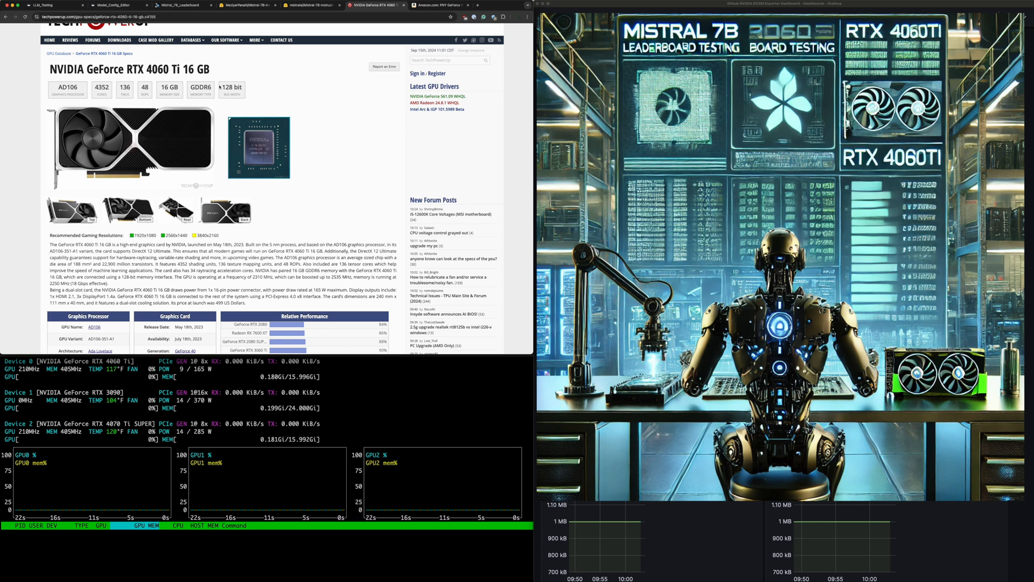
Step: Scroll through the GeForce RTX 4060 Ti 16 GB specifications on TechPowerUp
scroll(down, 3)
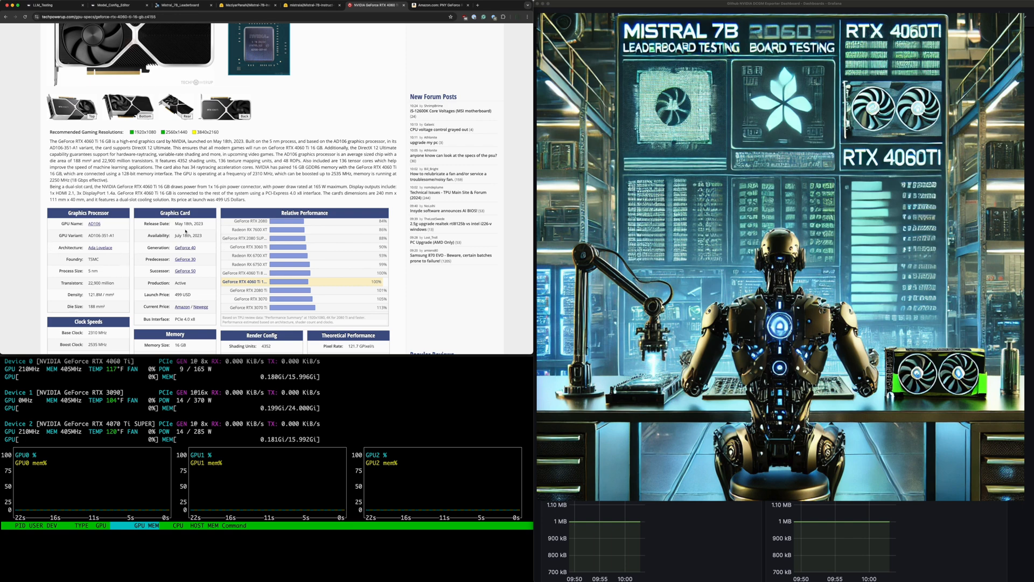
scroll(down, 3)
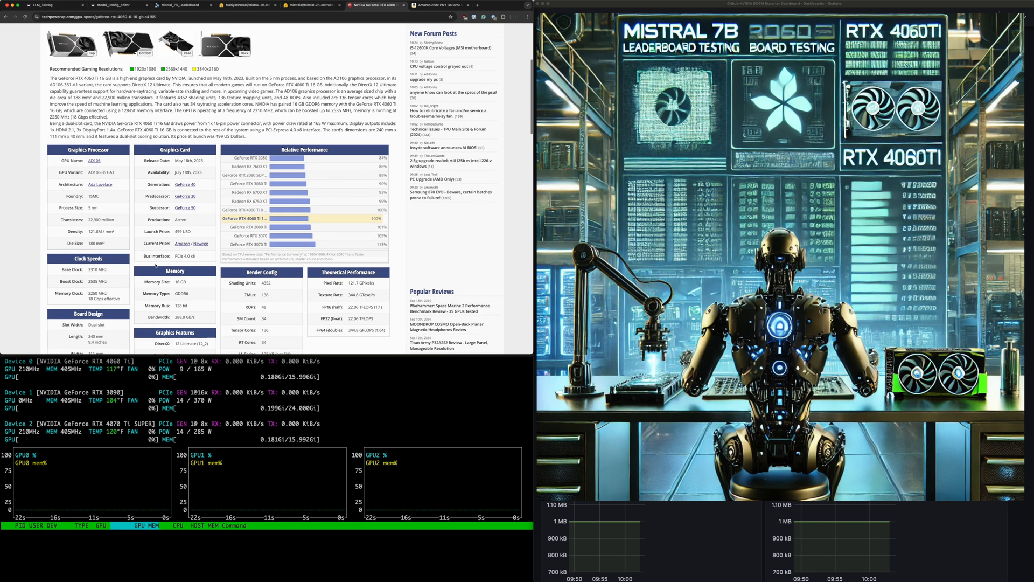
scroll(down, 3)
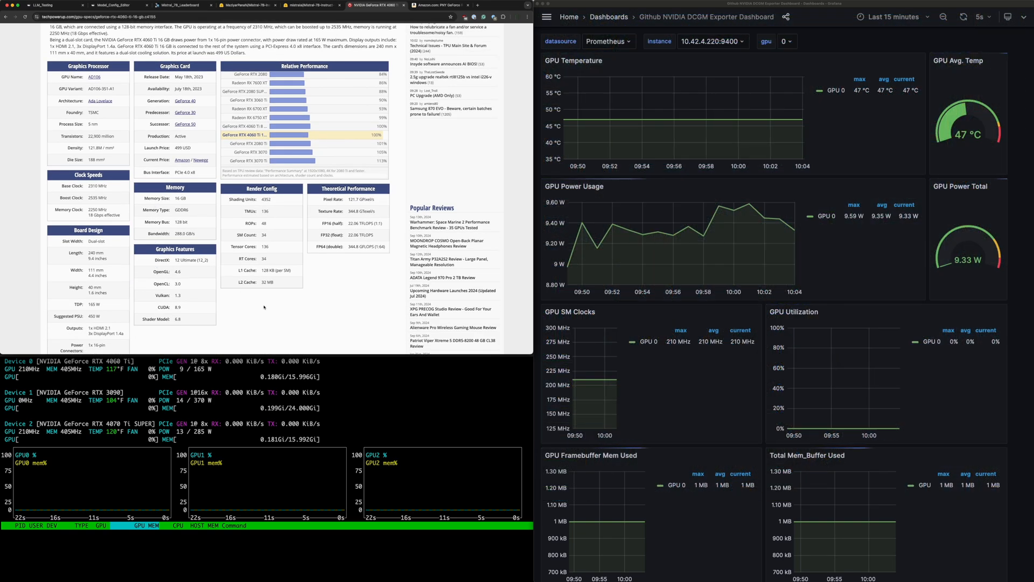
scroll(down, 3)
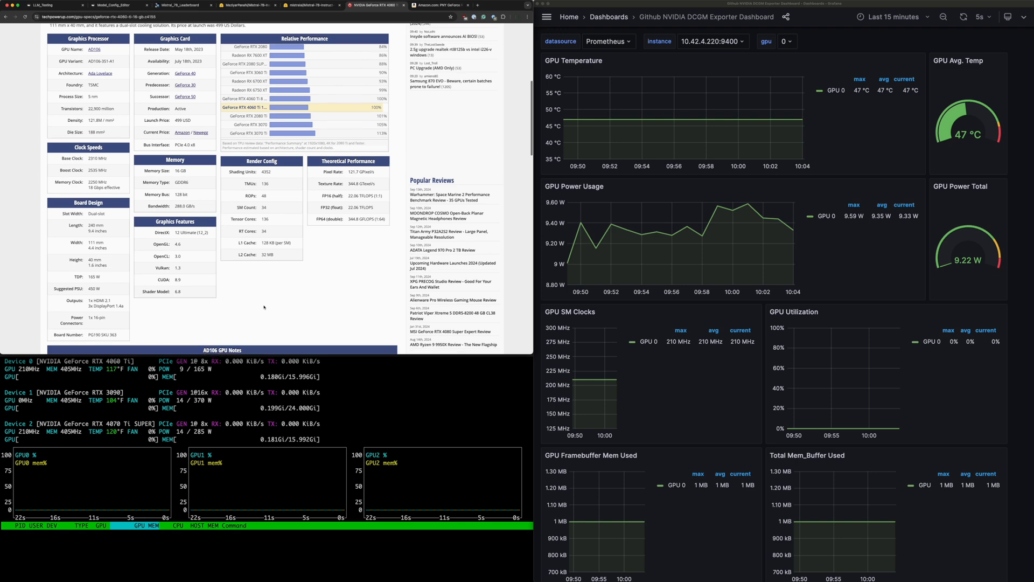
scroll(down, 3)
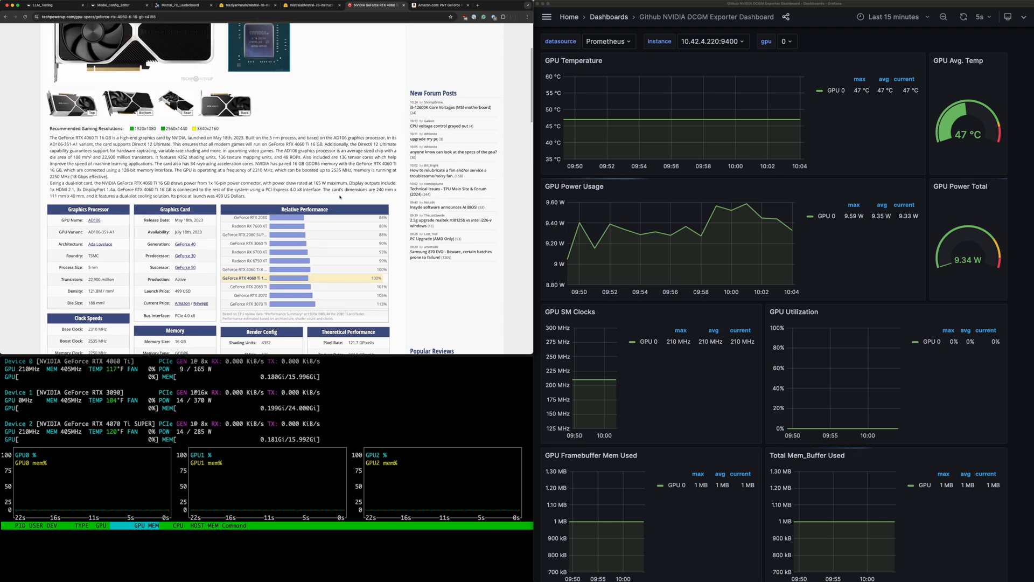
scroll(down, 3)
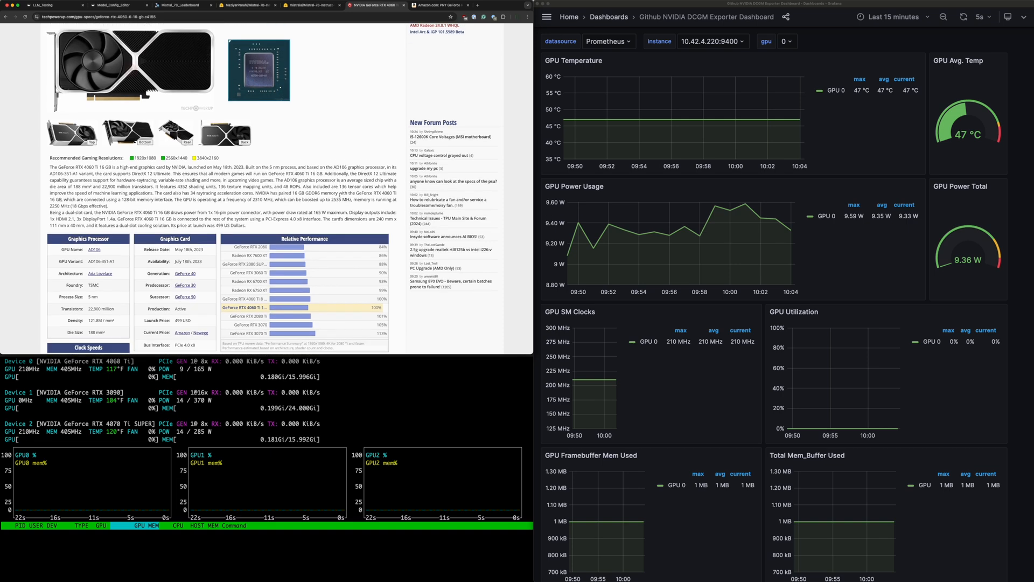
scroll(down, 3)
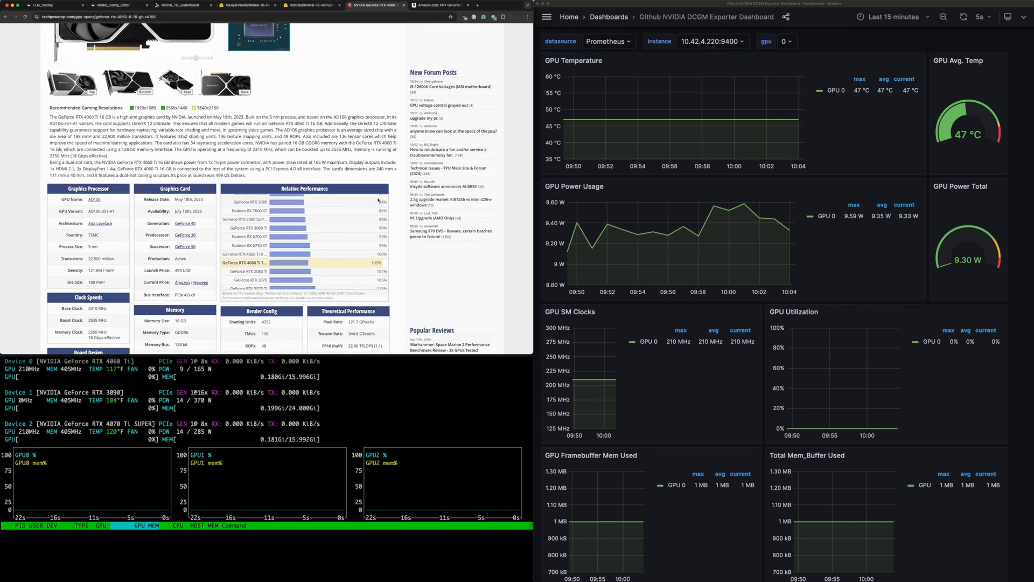
scroll(down, 3)
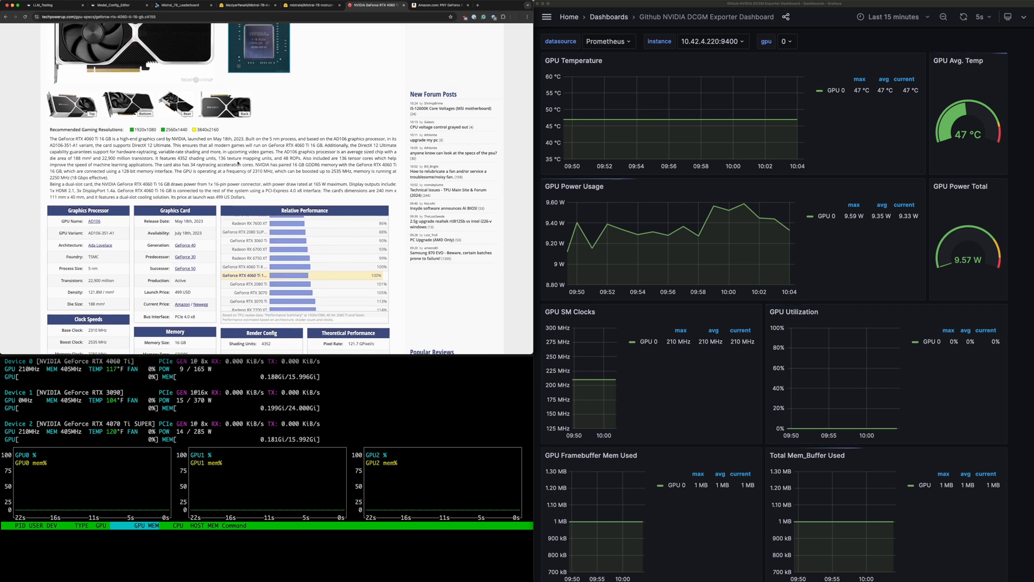
scroll(down, 3)
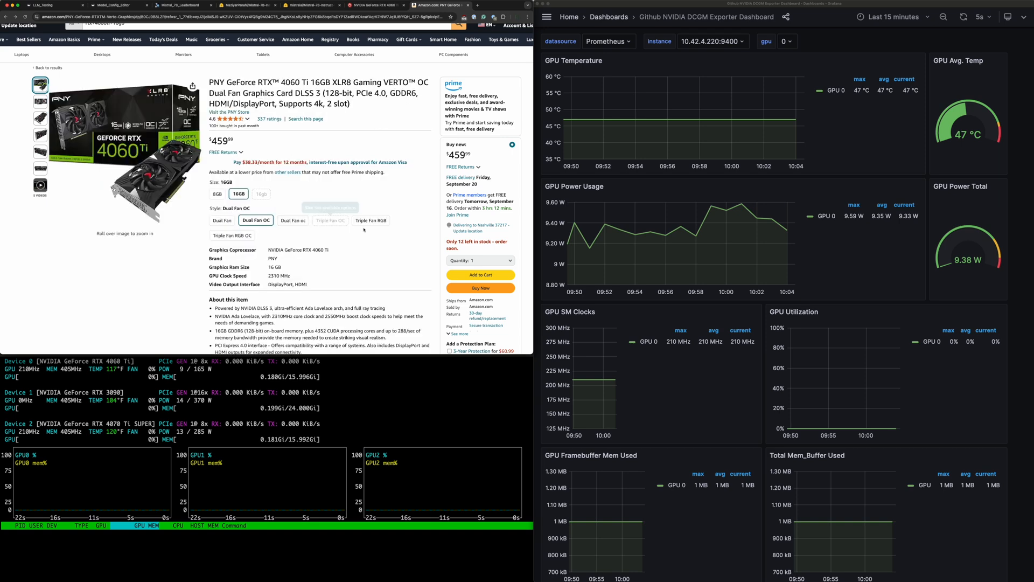
Step: Scroll down the PNY RTX 4060 Ti 16GB Amazon product page
scroll(down, 3)
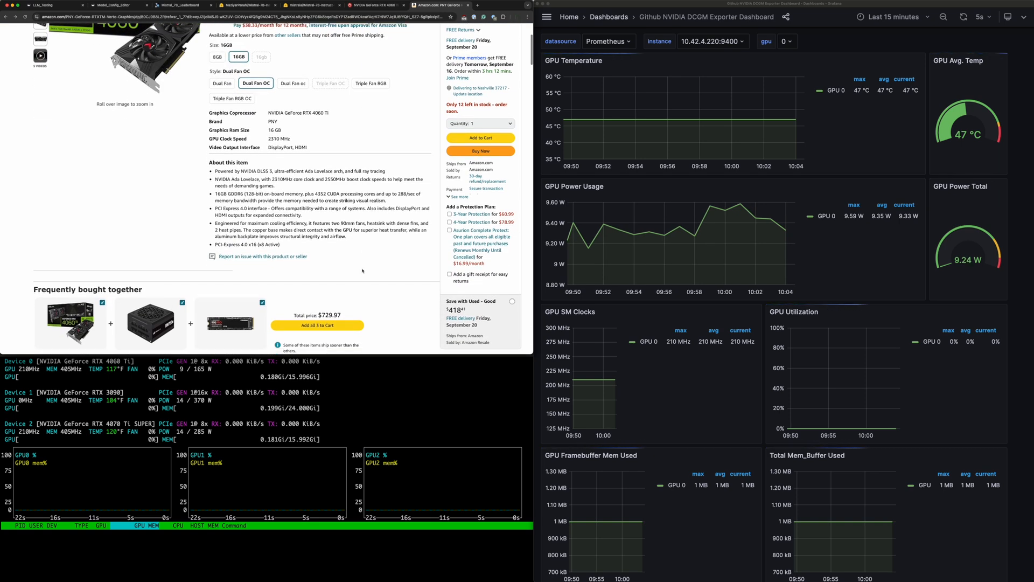
scroll(down, 3)
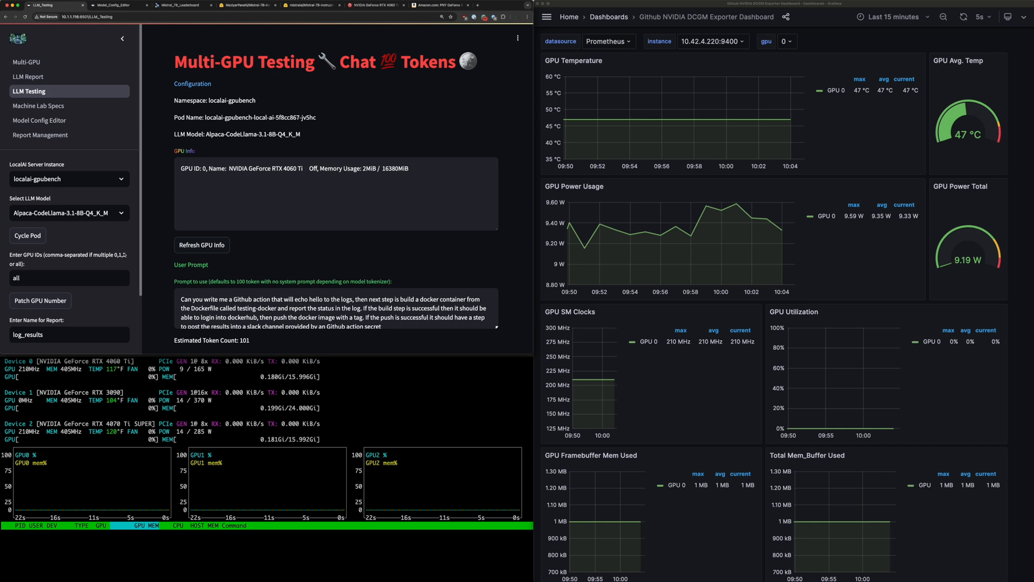
Step: Select Mistral-v0.3-7B-Q3_K_M, name the report ML_4060_Q3, and set 20 tests
click(69, 213)
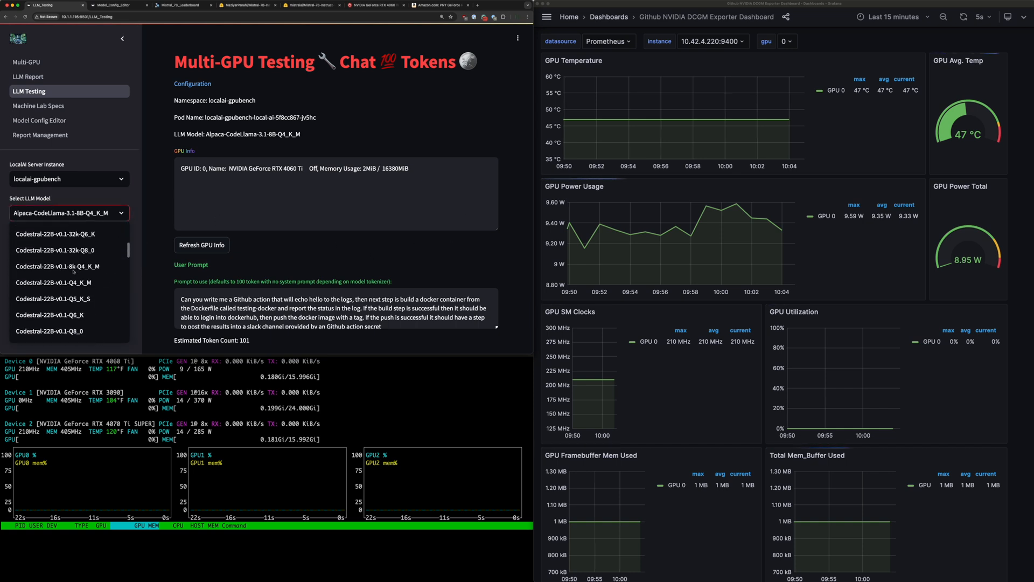
scroll(down, 3)
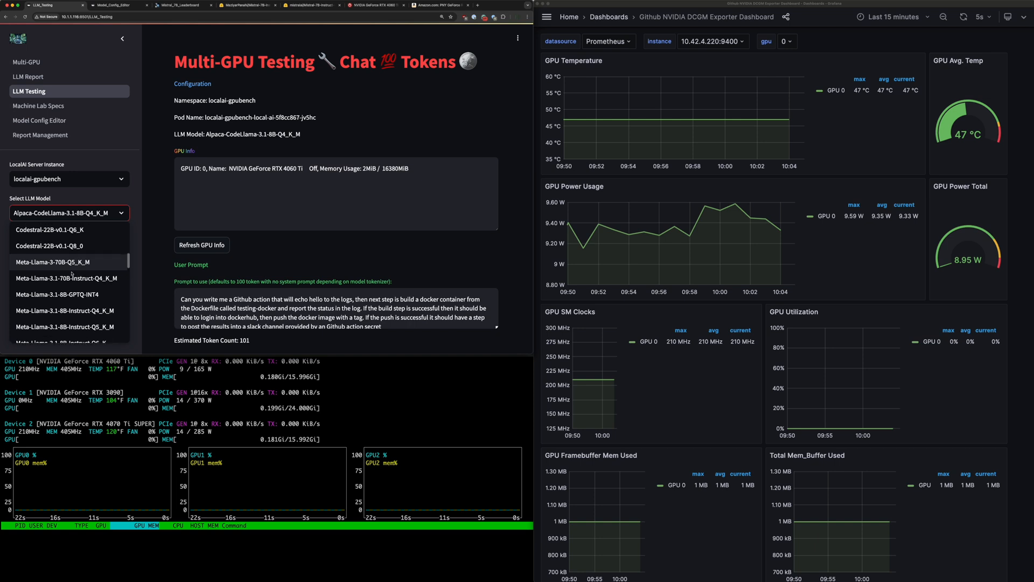
scroll(down, 3)
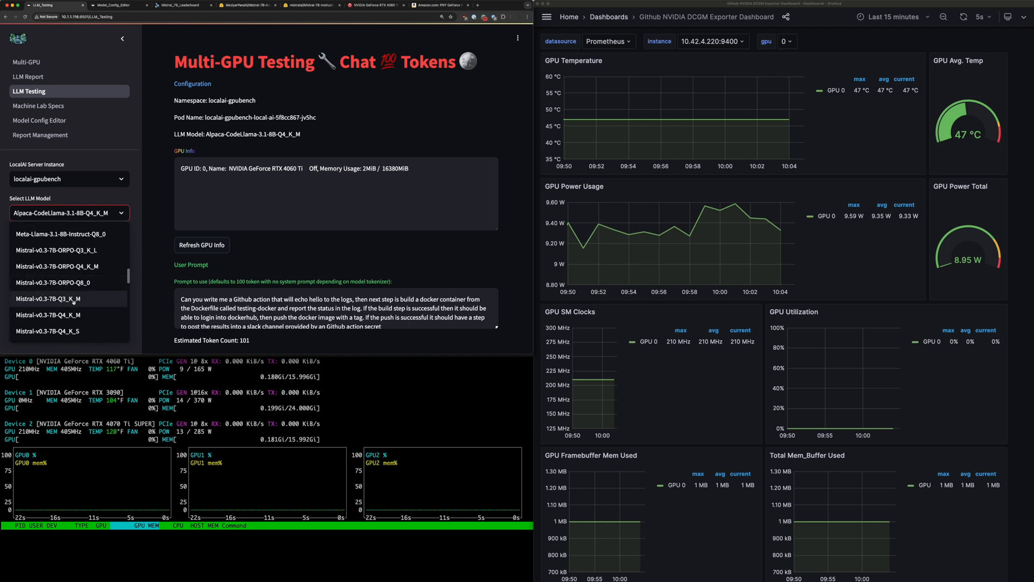
click(47, 299)
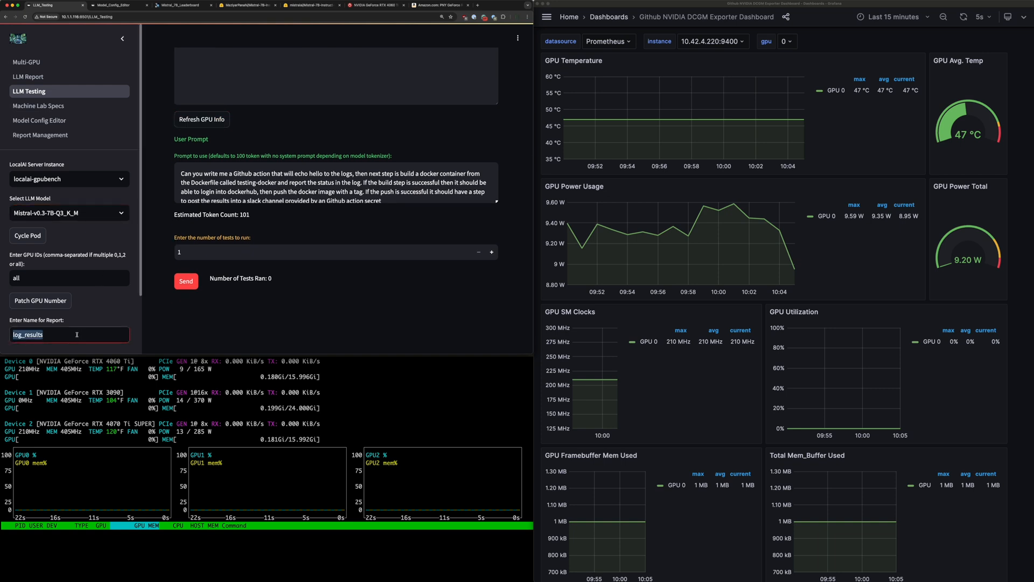
text(ML_4060_Q)
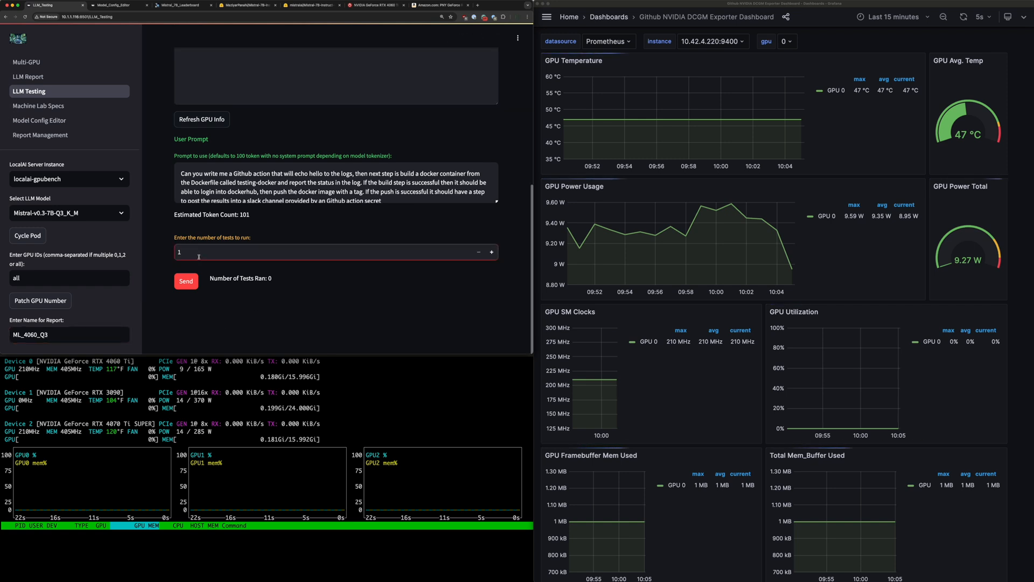
text(30)
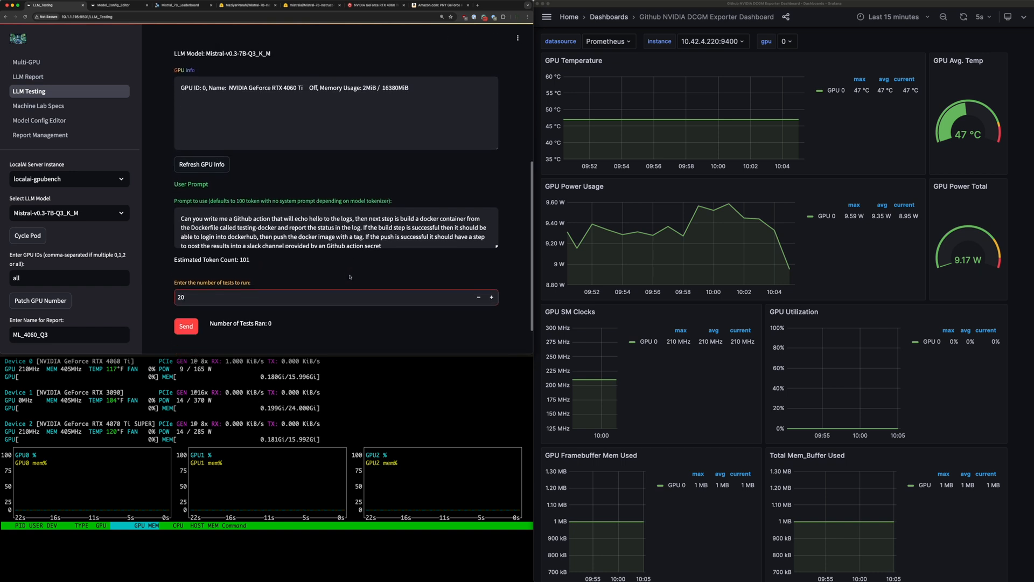
Step: Start the 20 Q3_K_M tests and review results until all have run
click(186, 326)
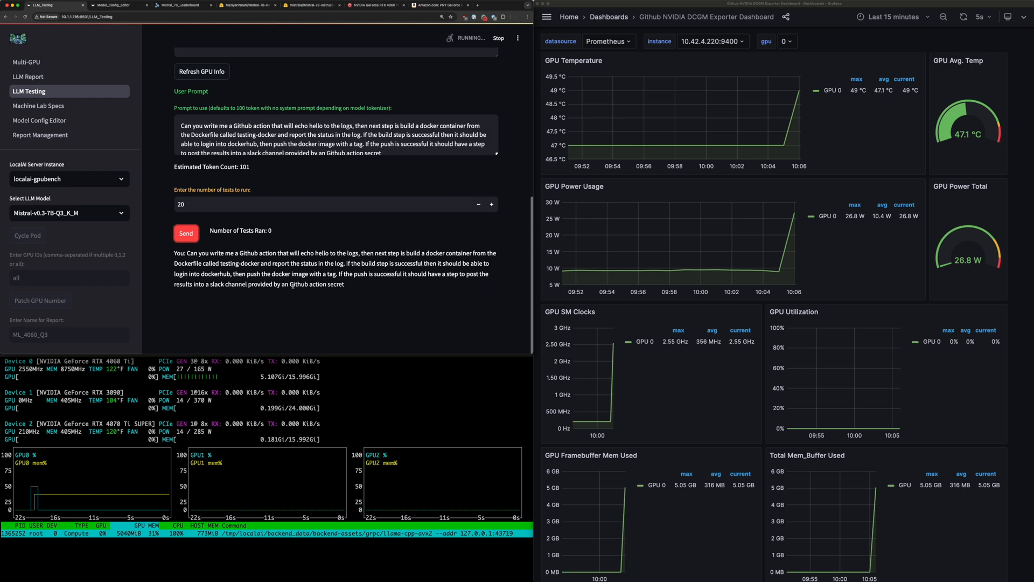
click(186, 232)
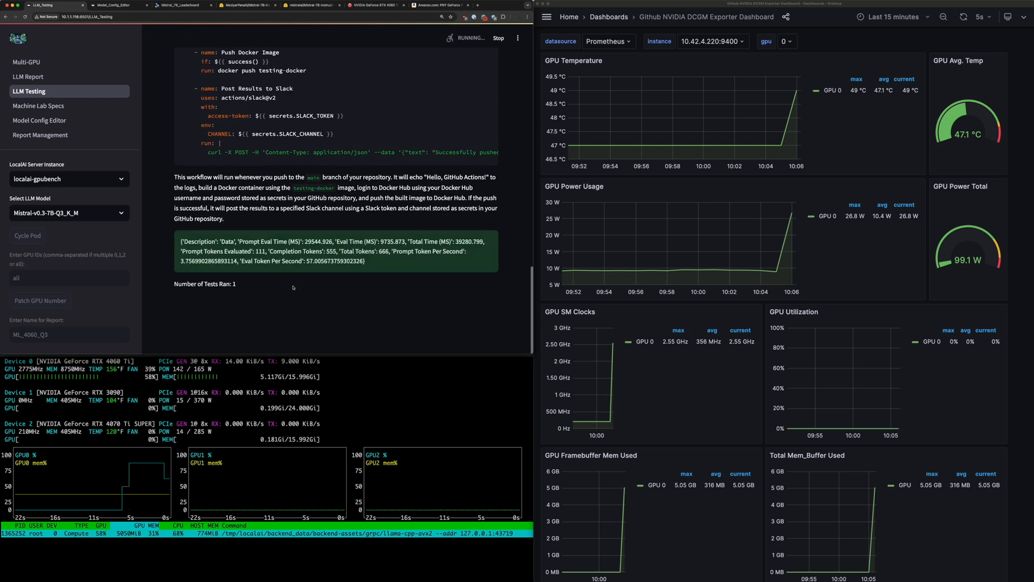
scroll(down, 3)
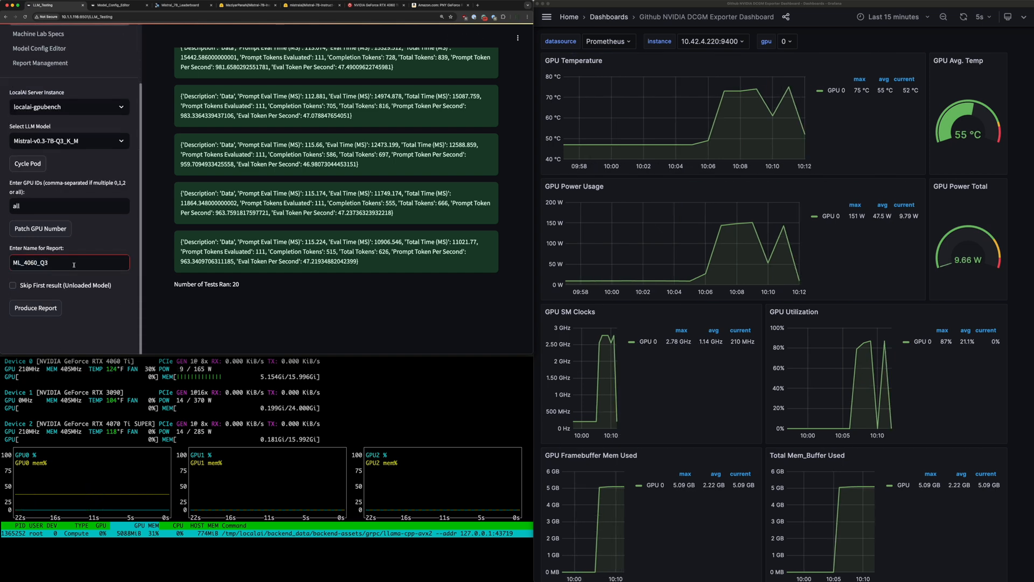
Step: Produce the Q3 report, then run 20 Q4_K_M tests as ML_4060_Q4
click(28, 163)
text(4)
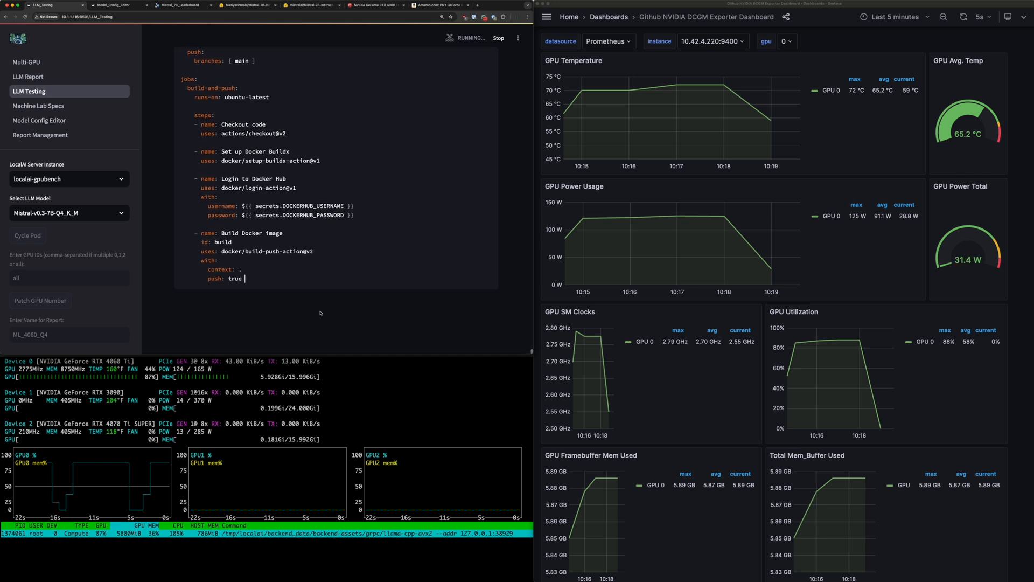
text(tags: testing-docker)
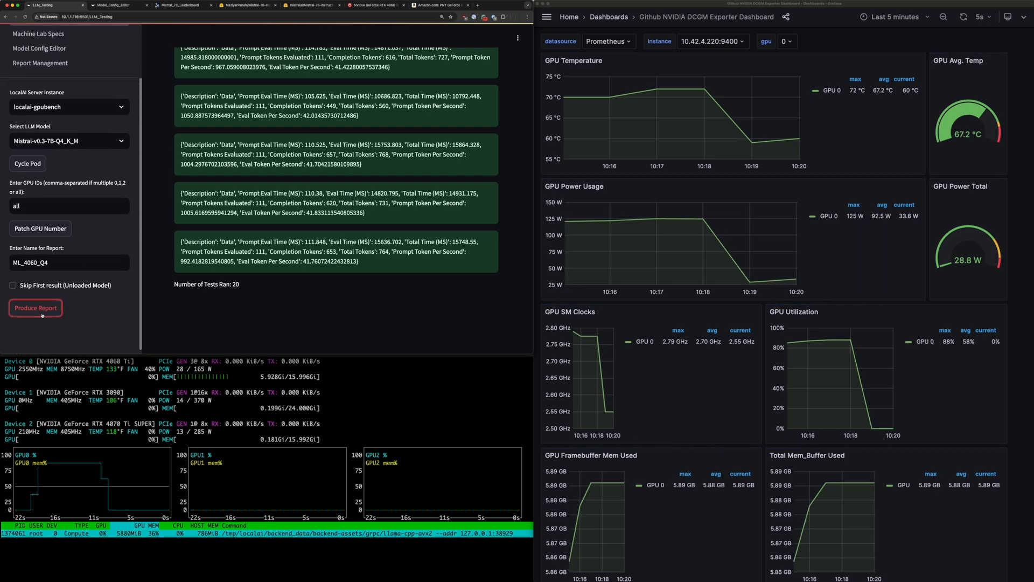
Step: Produce the Q4 report, cycle the pod, and start the Q5_K_M run
click(36, 308)
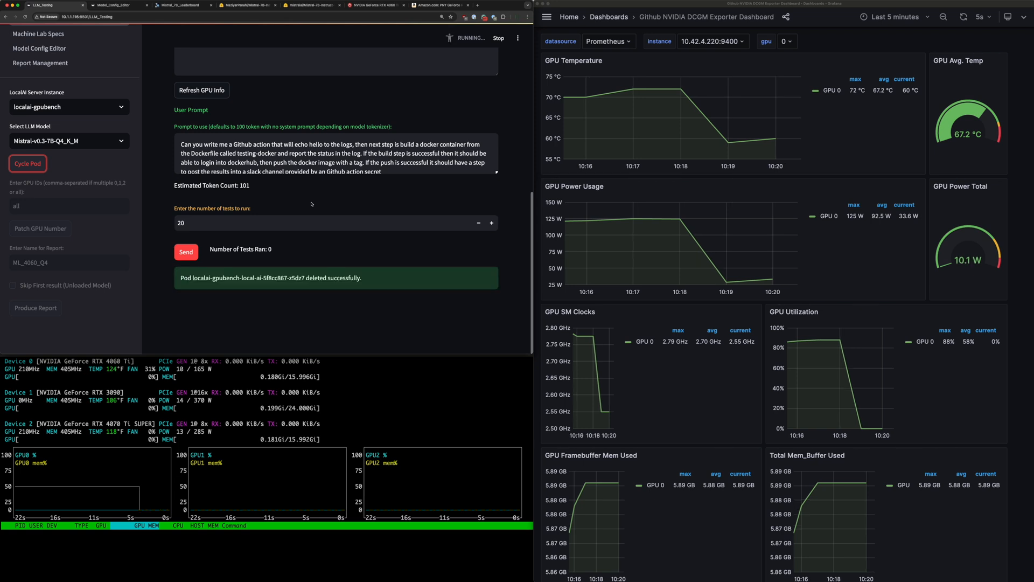
click(69, 141)
text(5)
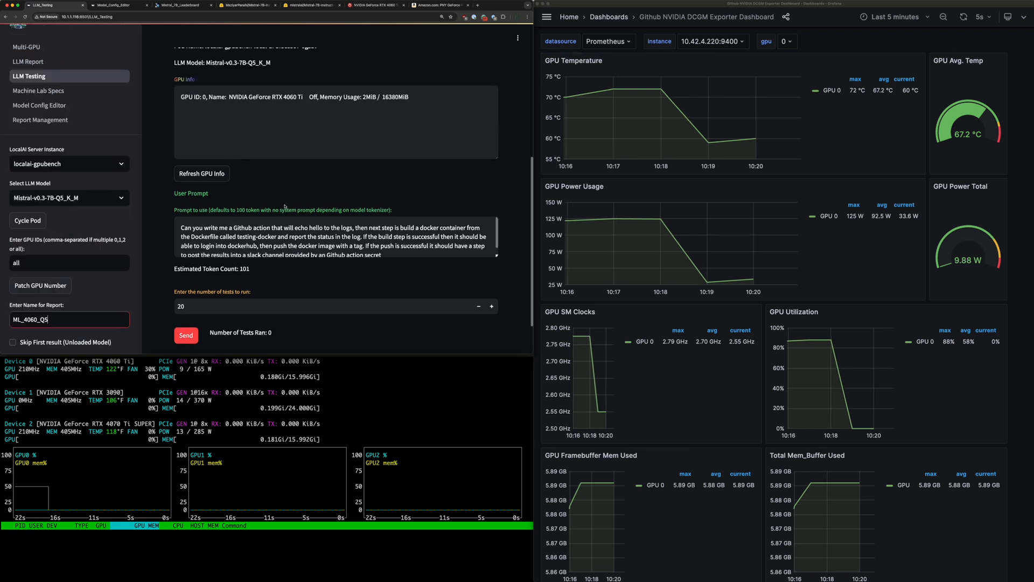
click(186, 335)
text(6)
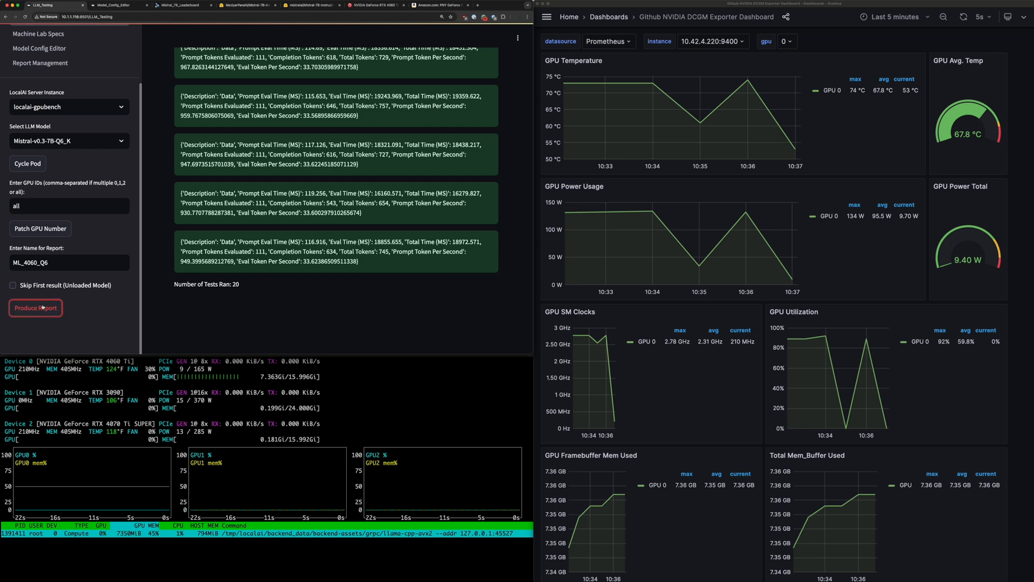
Step: Produce the ML_4060_Q6 report once the 20 Q6_K tests finish
click(35, 308)
text(8)
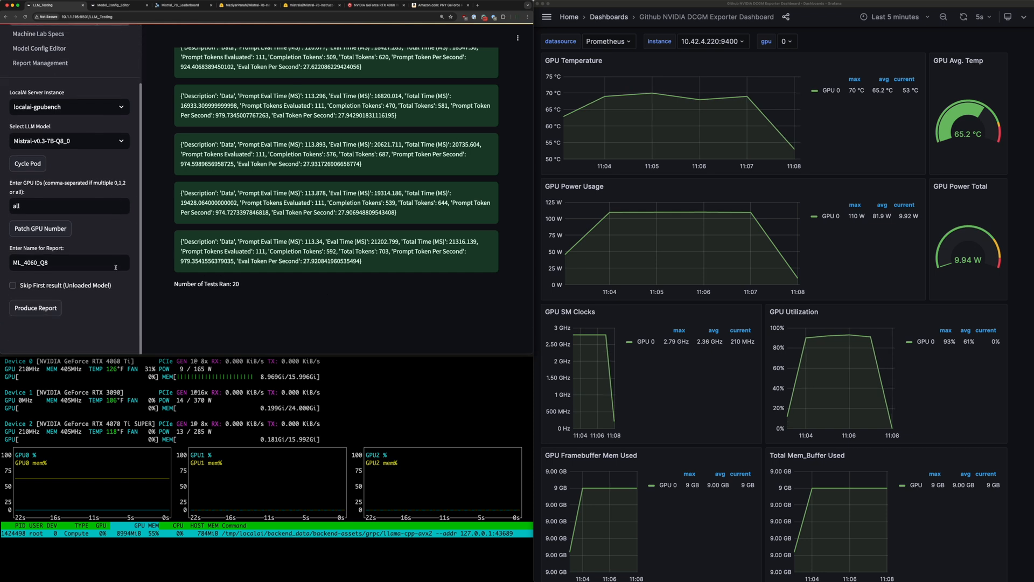
Step: Generate the Q8 report and restart the model serving pod
click(35, 308)
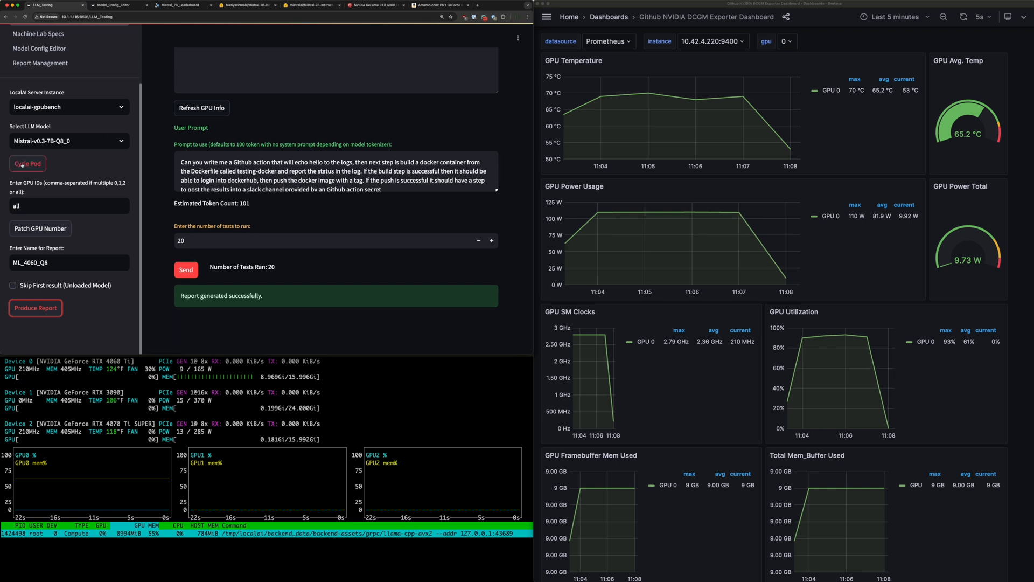
click(28, 163)
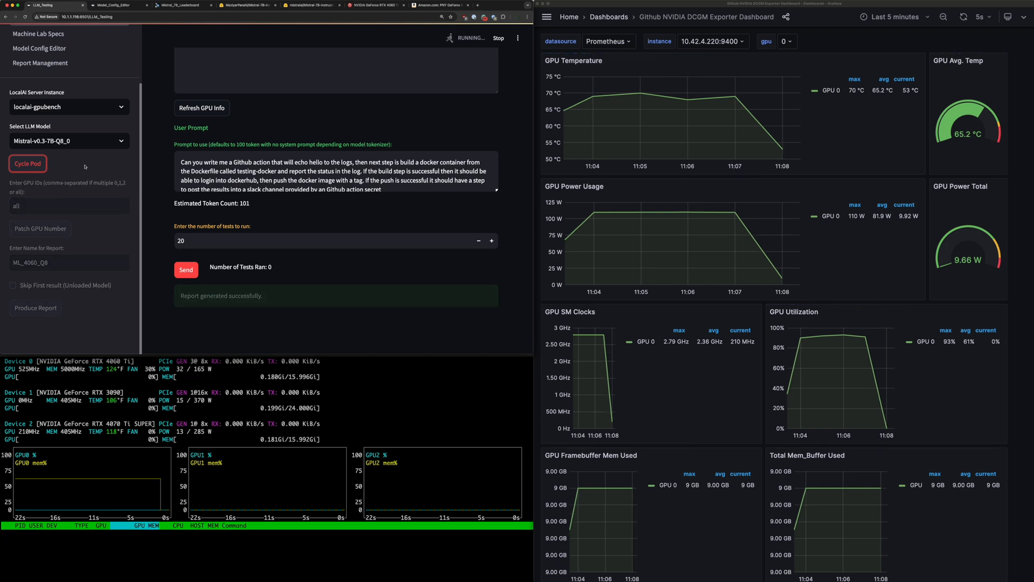
click(28, 163)
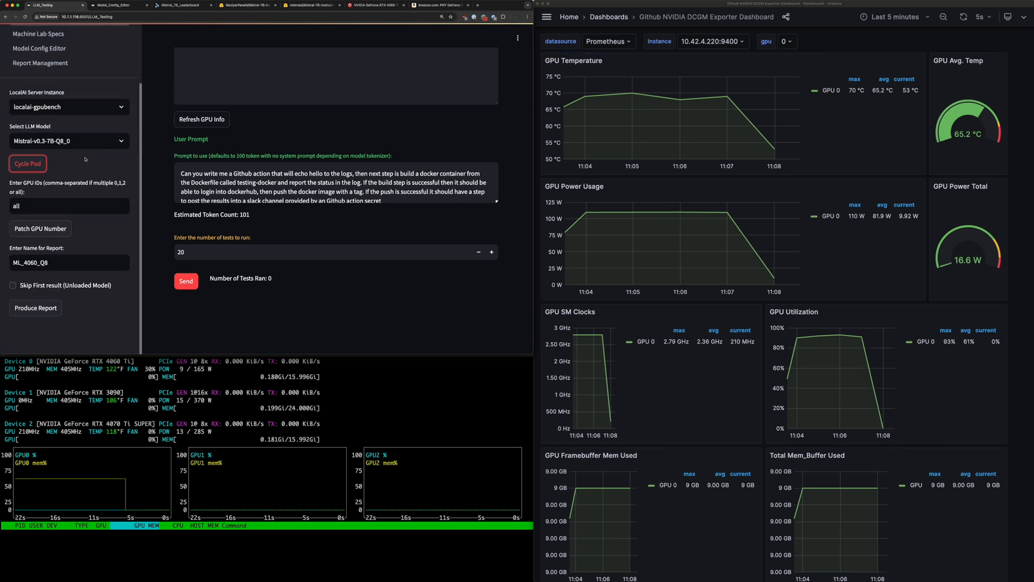
Step: Switch to Mistral-v0.3-7B-fp16, name the report ML_4060_FP16, and start testing
click(69, 141)
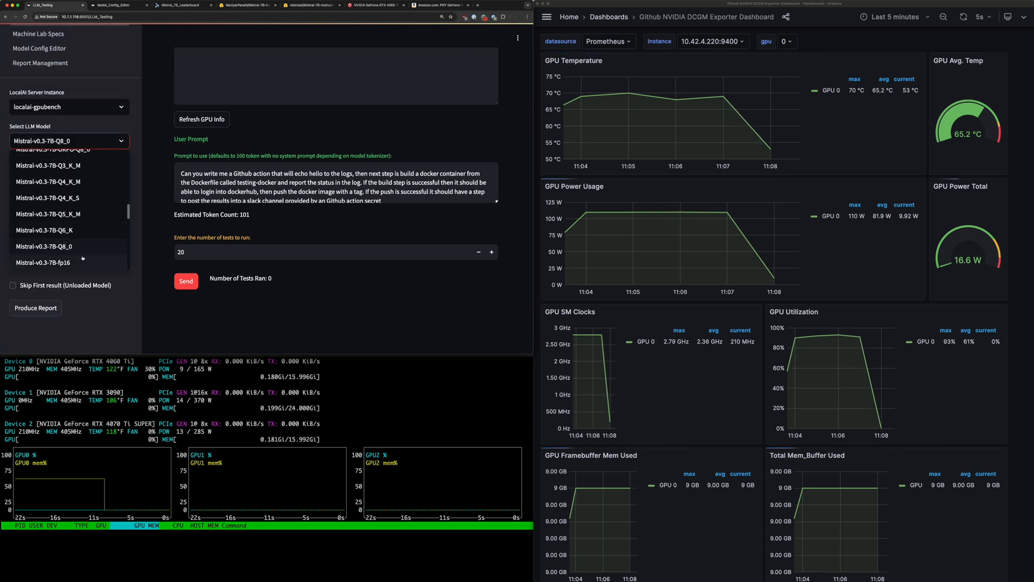
click(44, 263)
text(ML_4060_FP1)
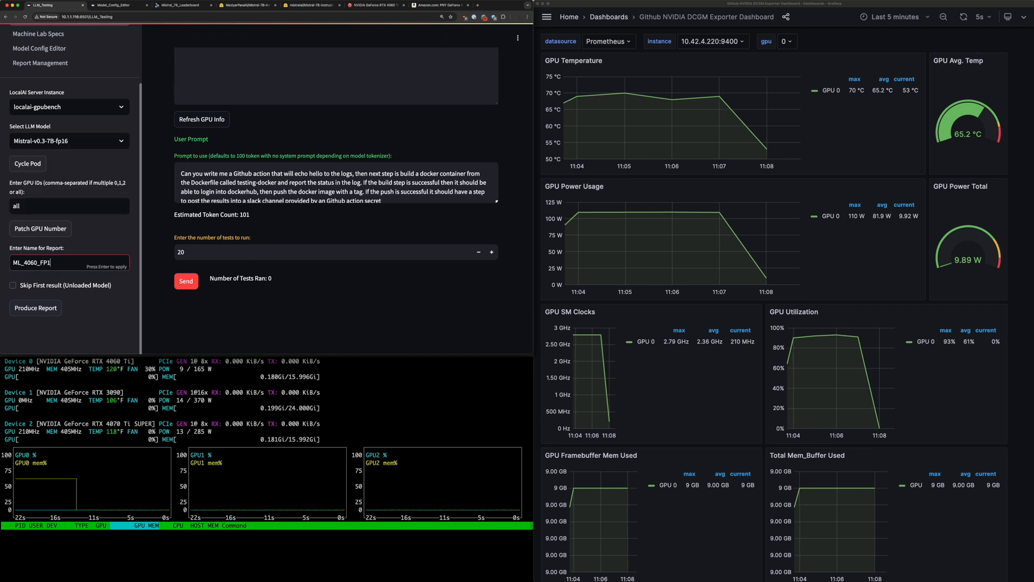
click(202, 119)
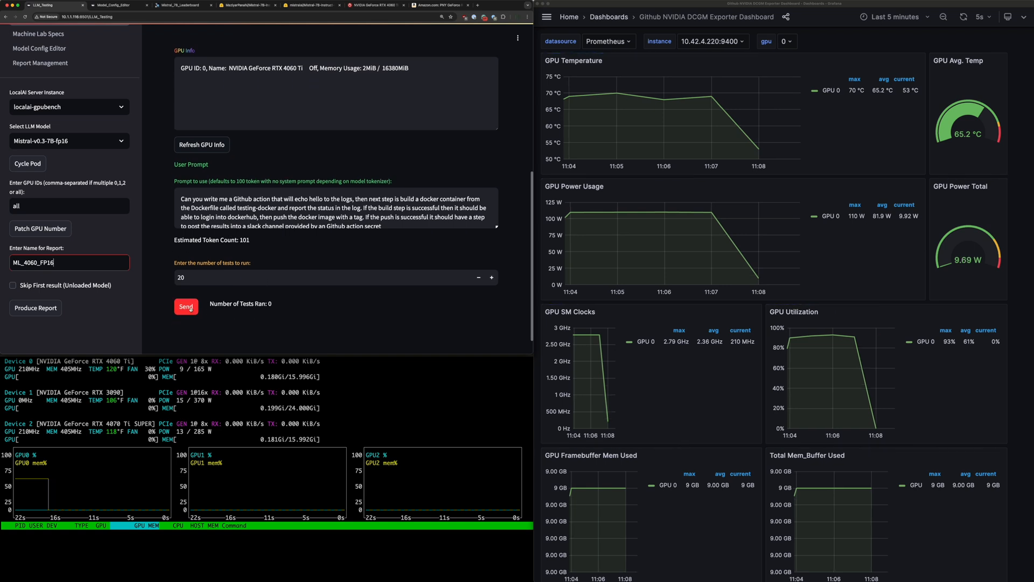
click(186, 307)
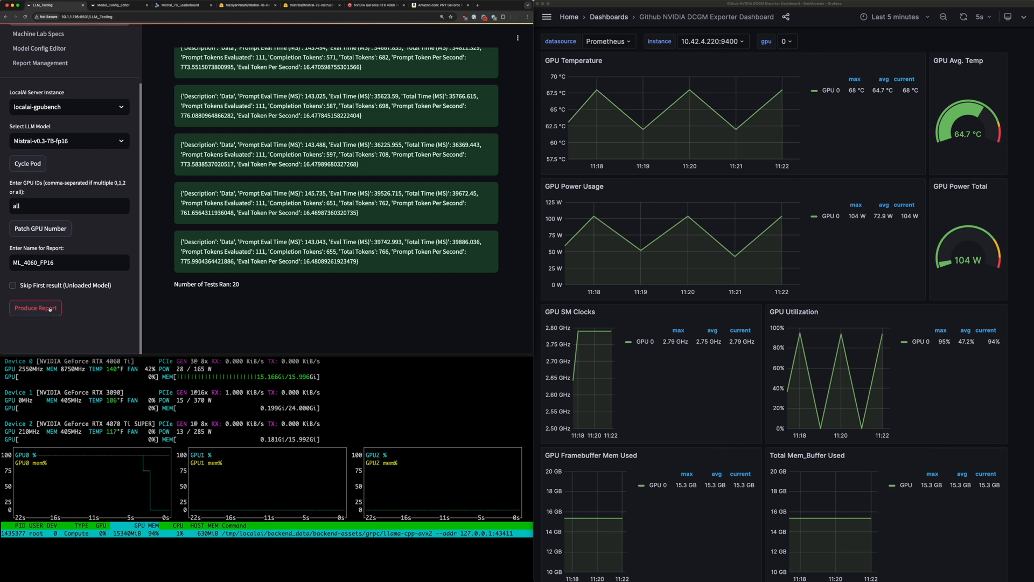
Step: Produce the ML_4060_FP16 report after all 20 fp16 tests complete
click(35, 307)
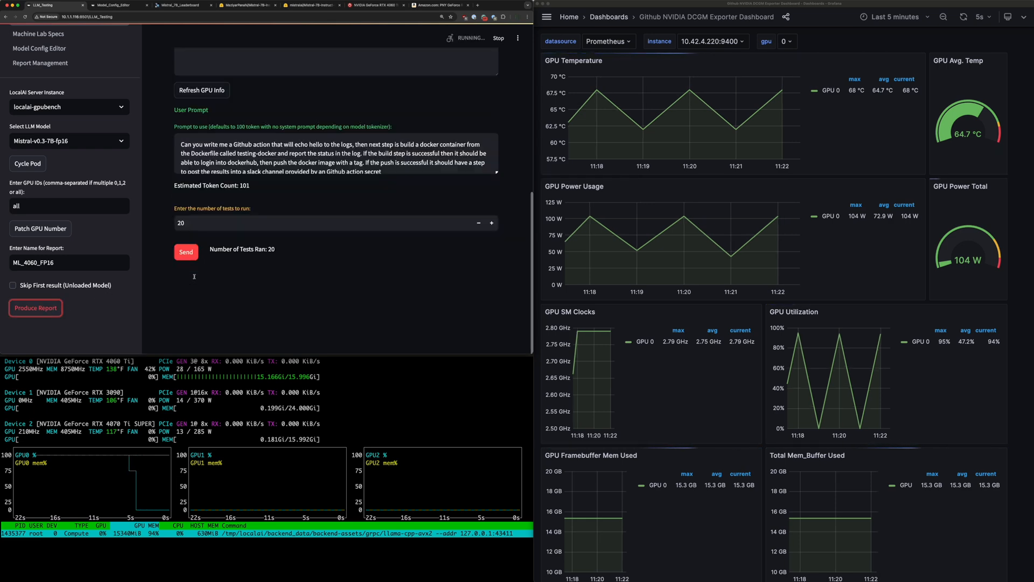
click(36, 308)
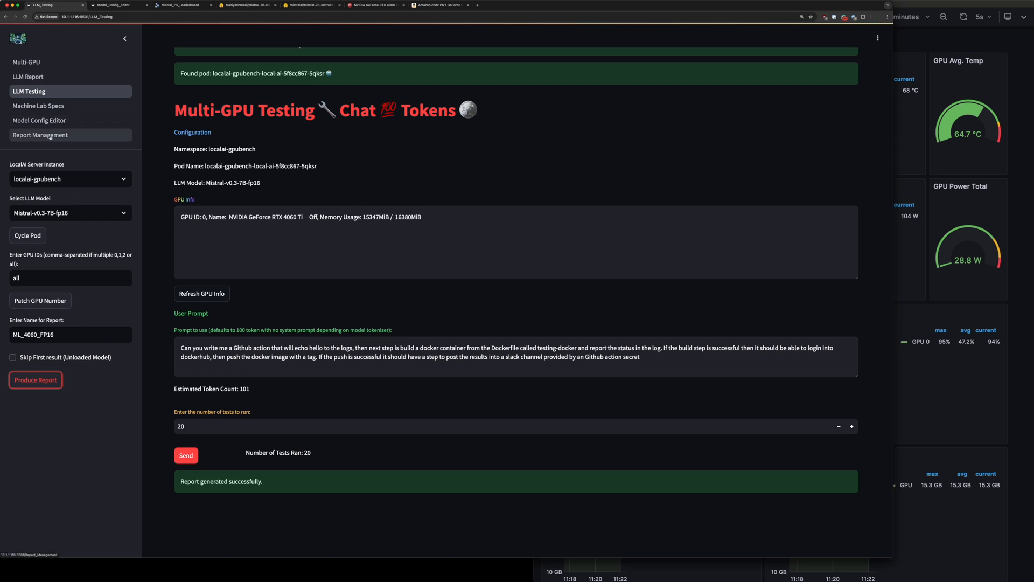
Step: Combine the ML_4060 Q3–FP16 reports into ML_4060ti_16GB.xlsx and open LLM Report
click(41, 134)
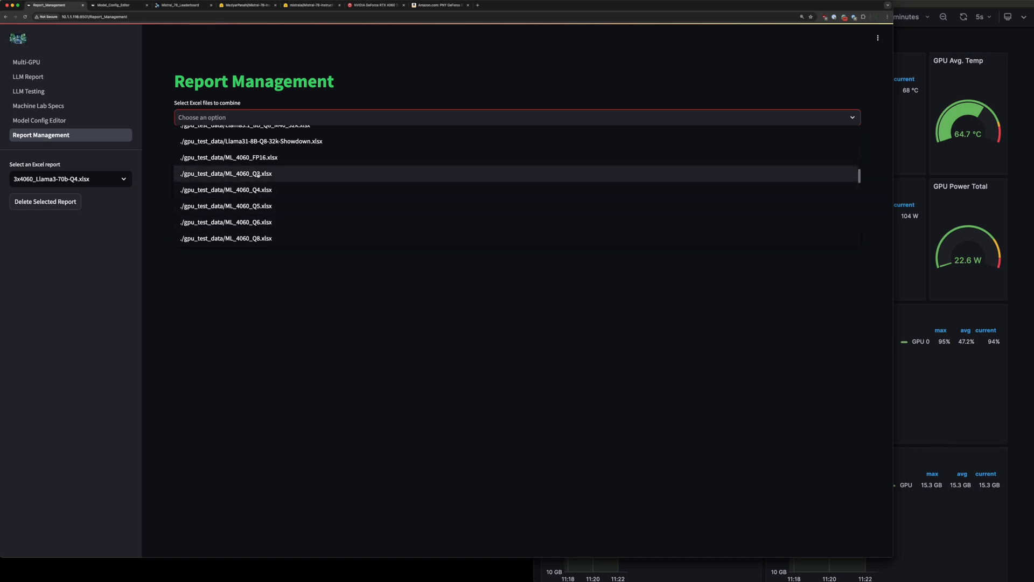
click(229, 173)
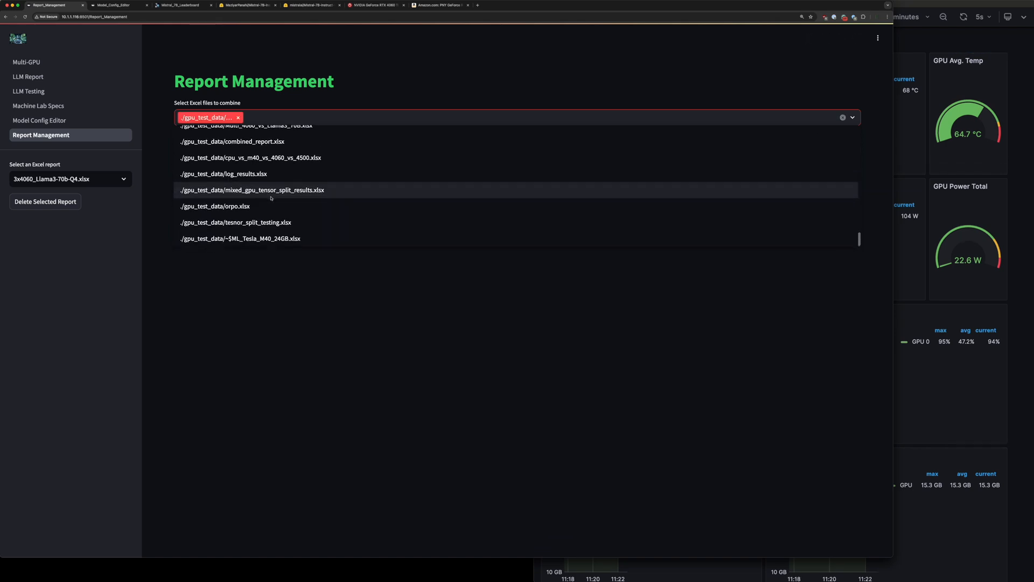
scroll(down, 3)
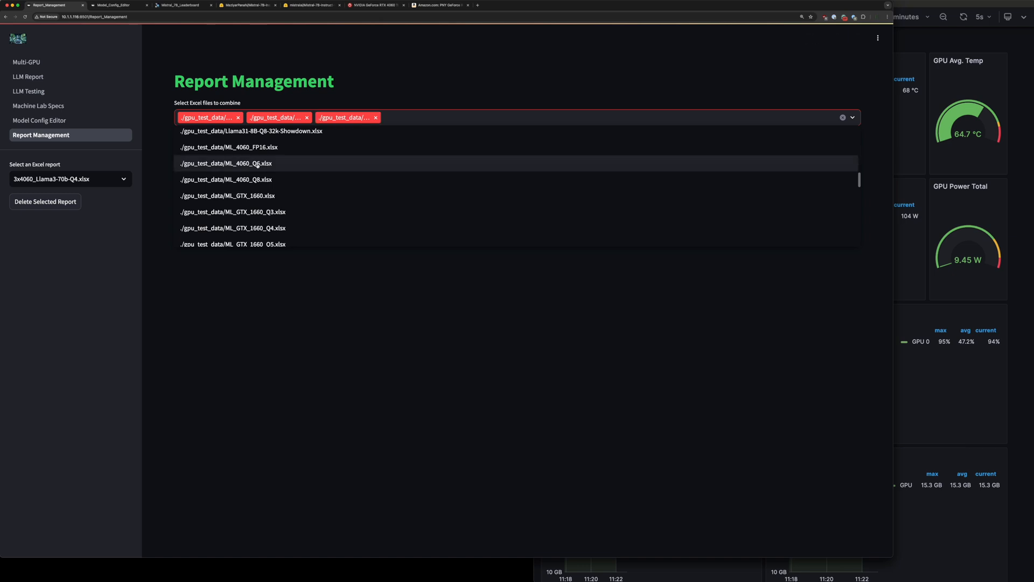
click(236, 164)
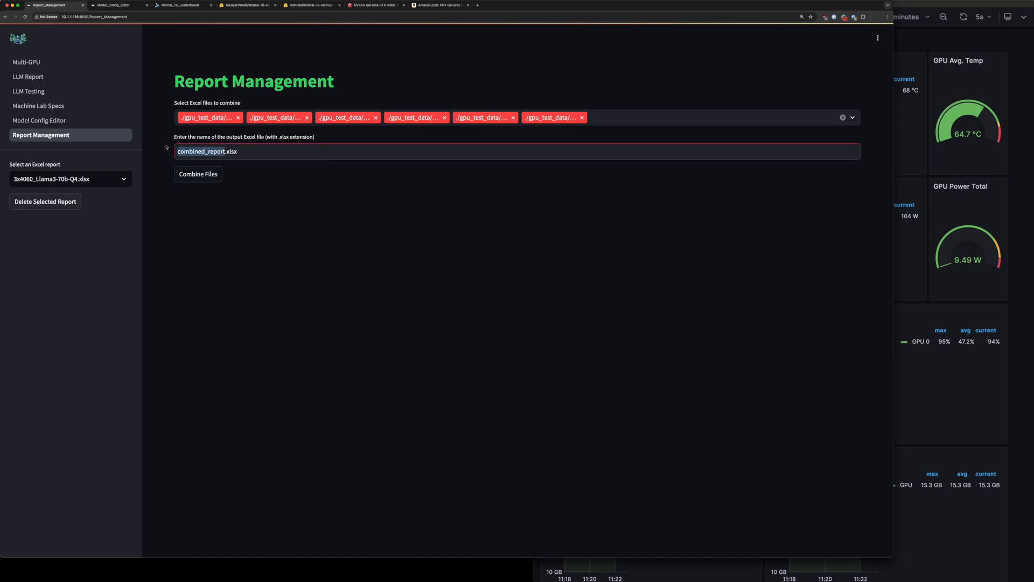
text(ML40.xlsx)
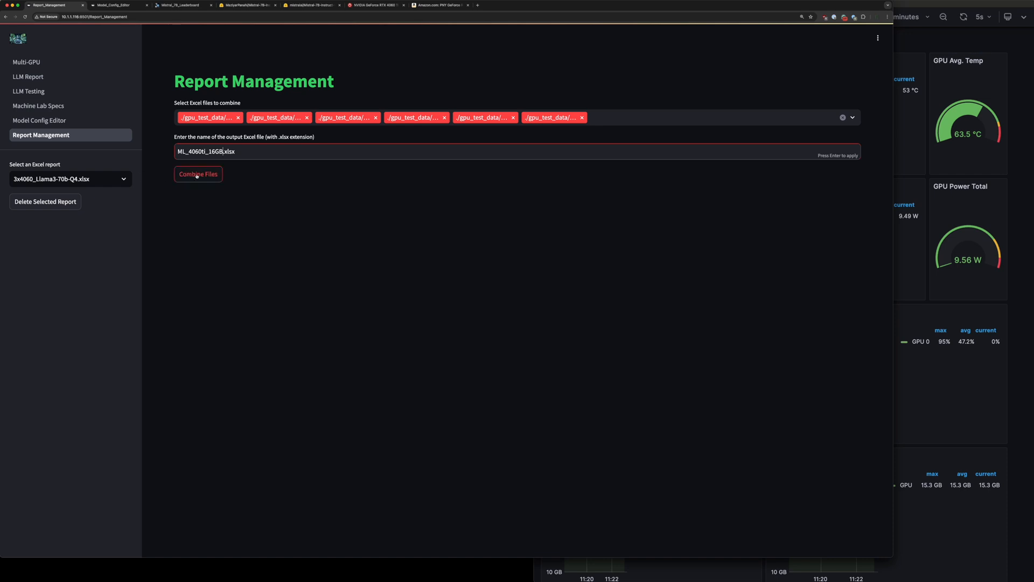
click(198, 173)
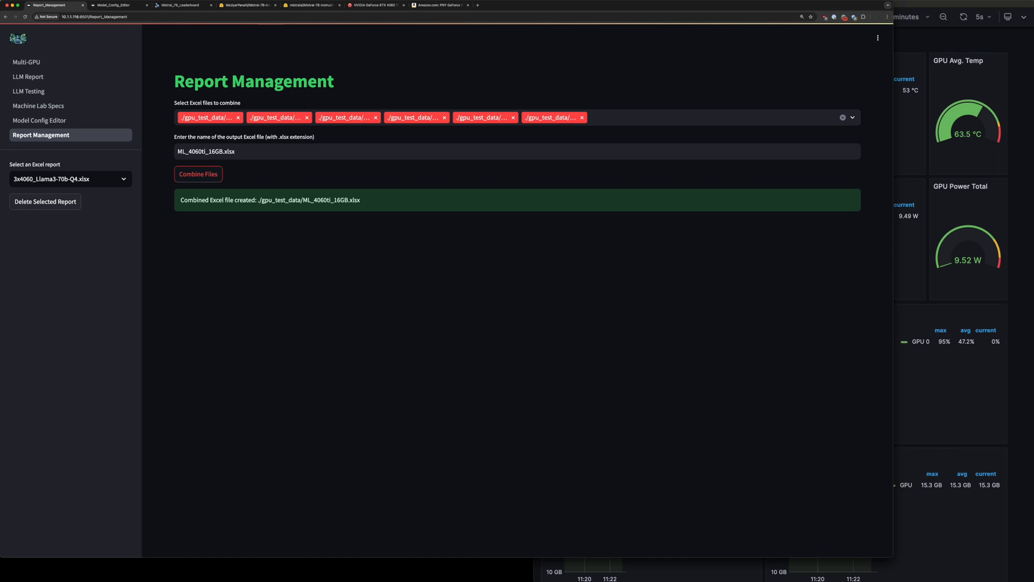
click(28, 76)
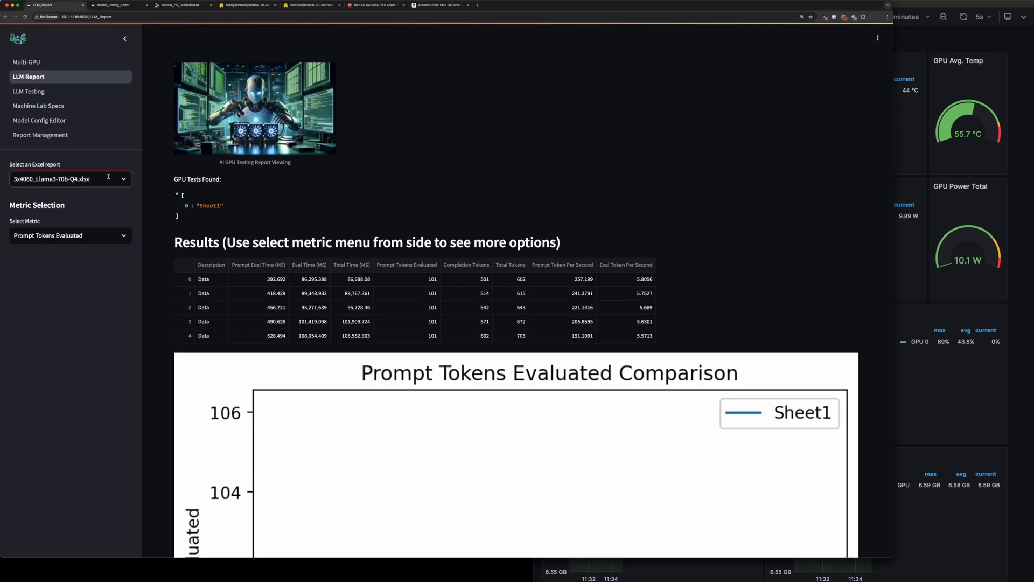
Step: Load the ML_4060ti_16GB.xlsx report and chart Prompt Eval Time (MS)
click(70, 179)
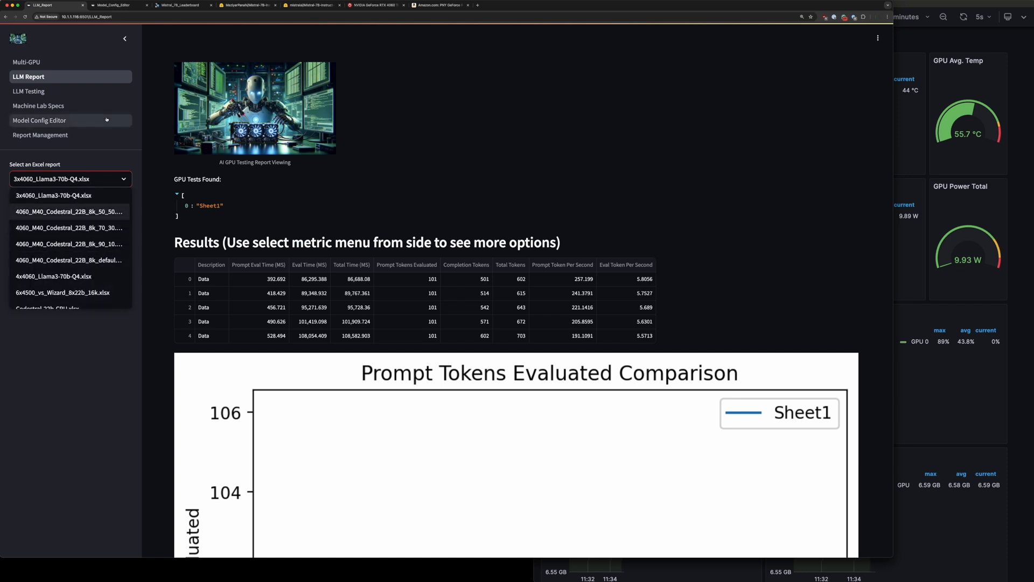
click(50, 195)
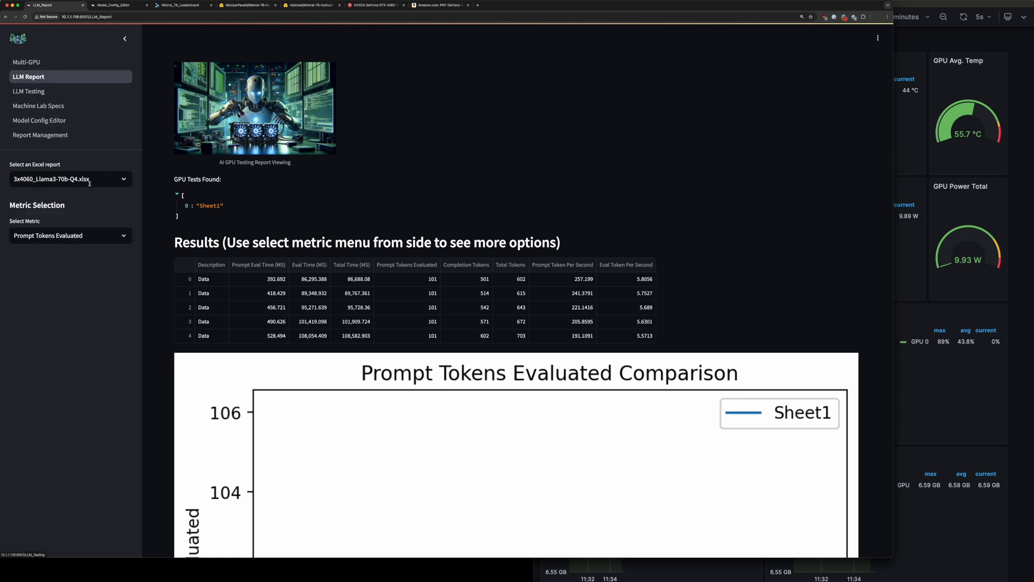
click(70, 179)
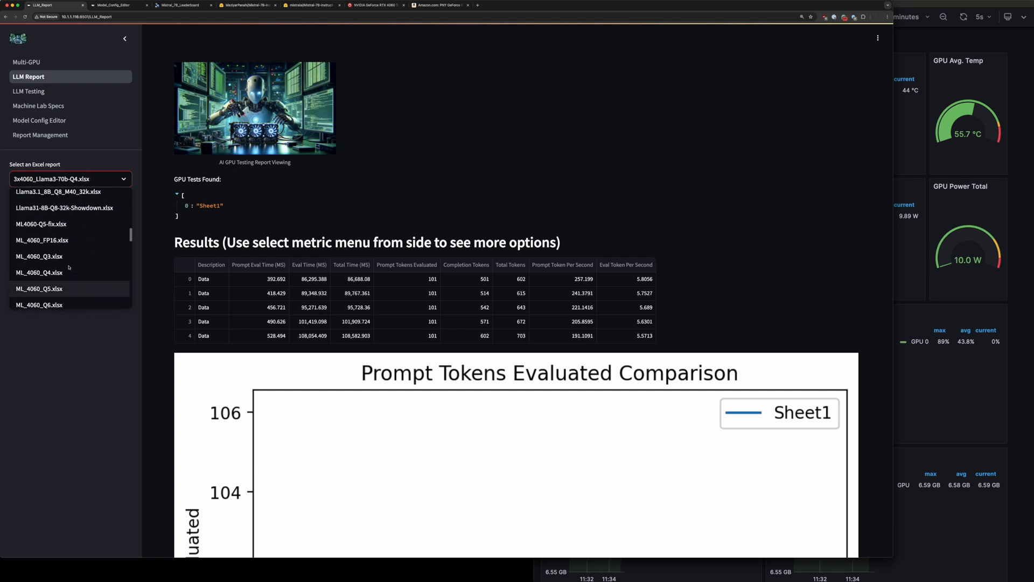
scroll(down, 3)
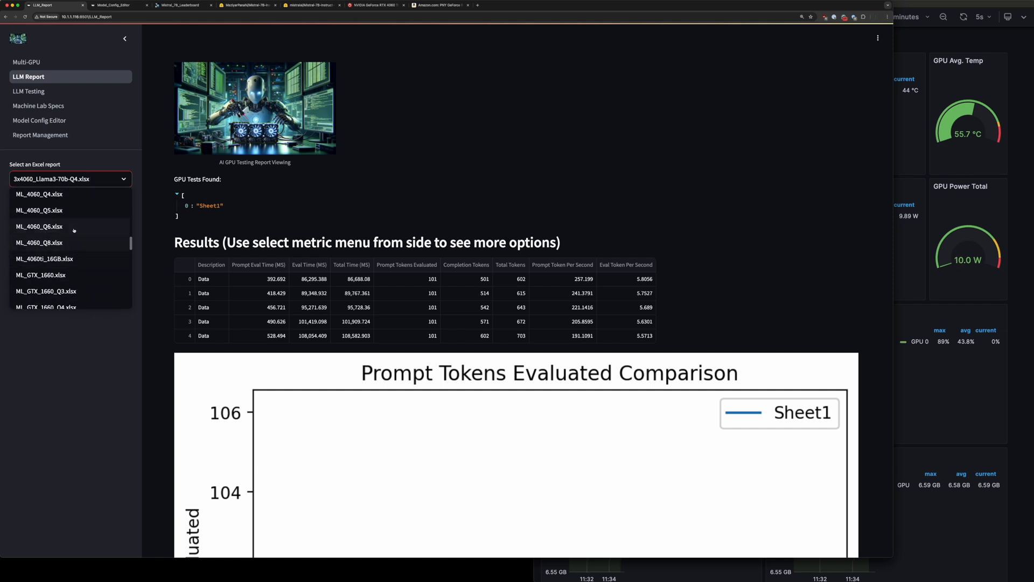
click(40, 258)
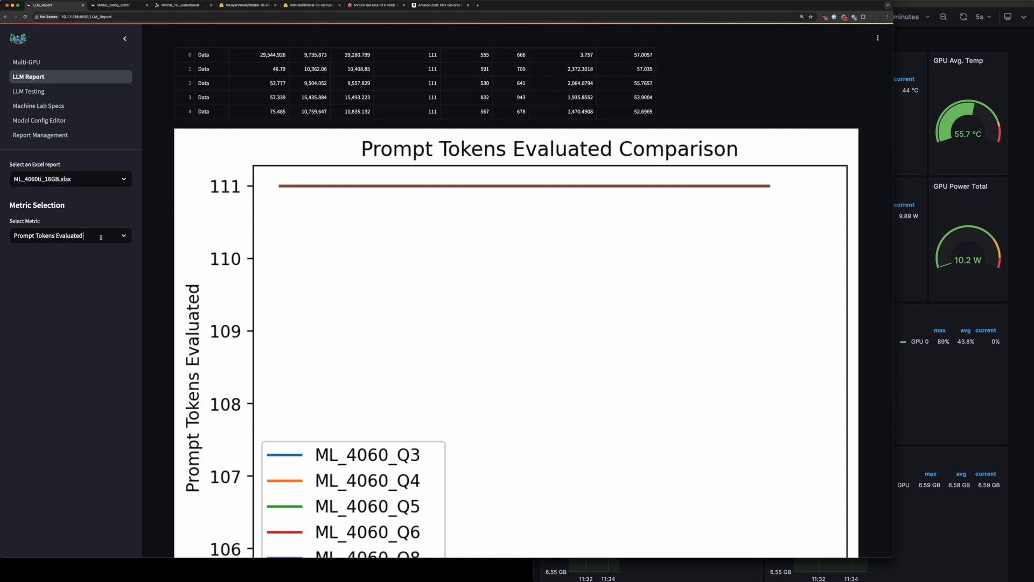
click(70, 235)
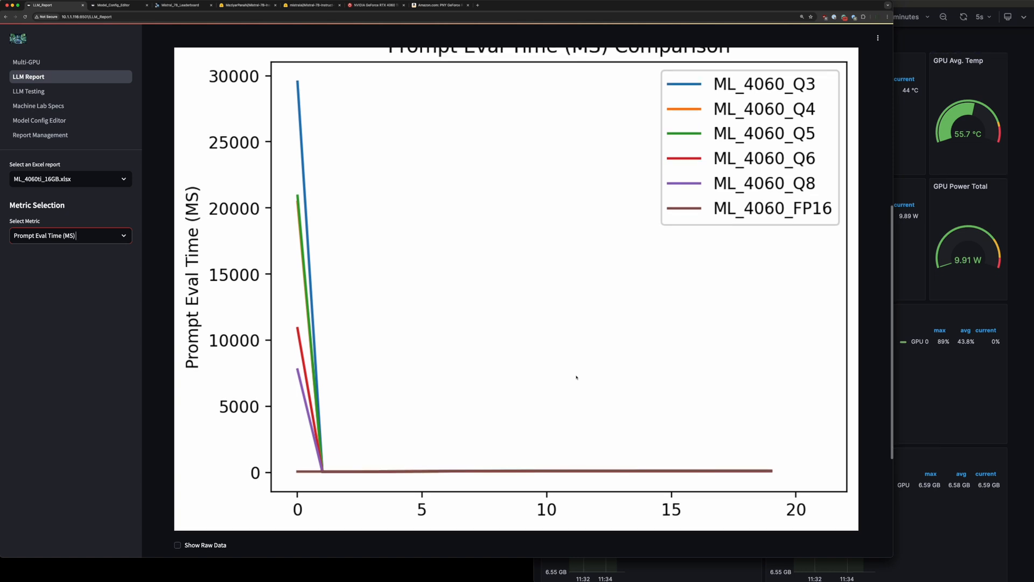
mouse_move(394, 332)
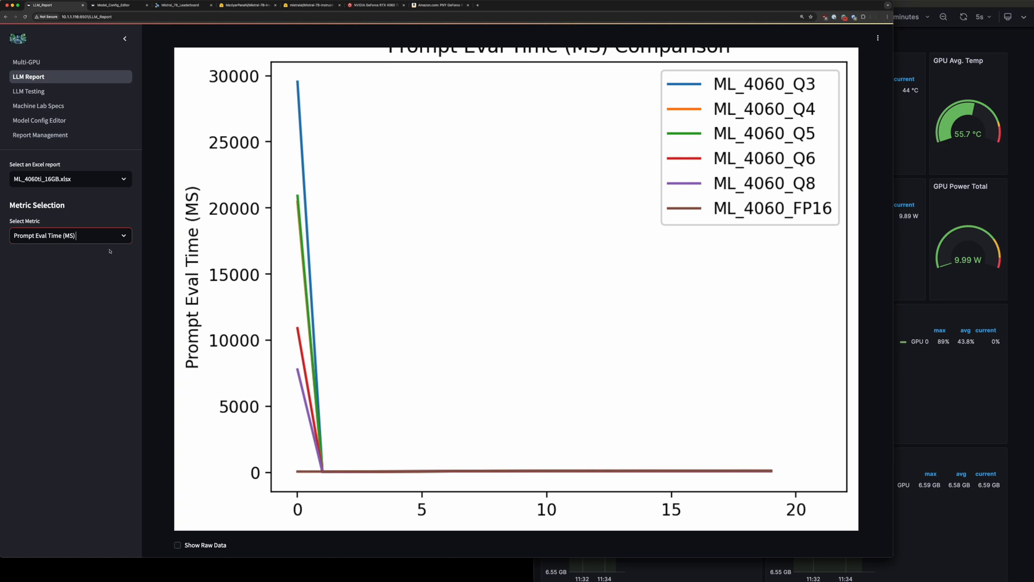
Step: Chart Eval Time, Total Time, Prompt Tokens Evaluated, then Completion Tokens in turn
click(70, 236)
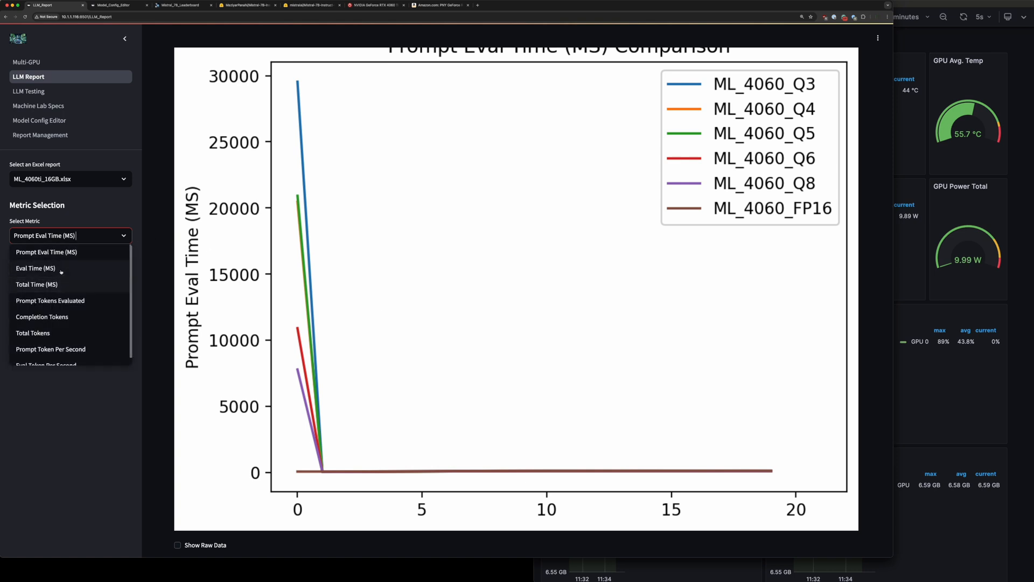
click(35, 268)
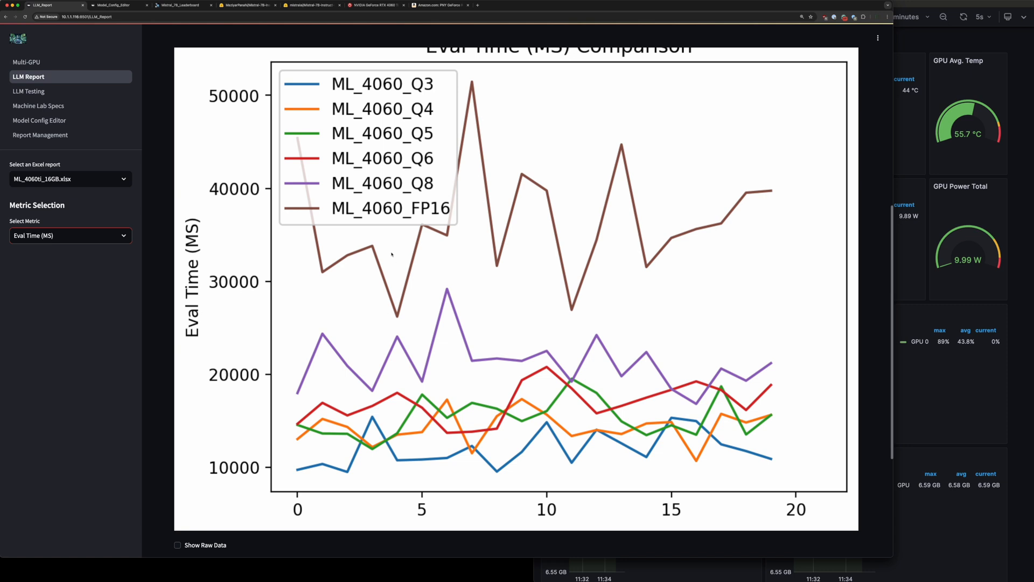
mouse_move(562, 355)
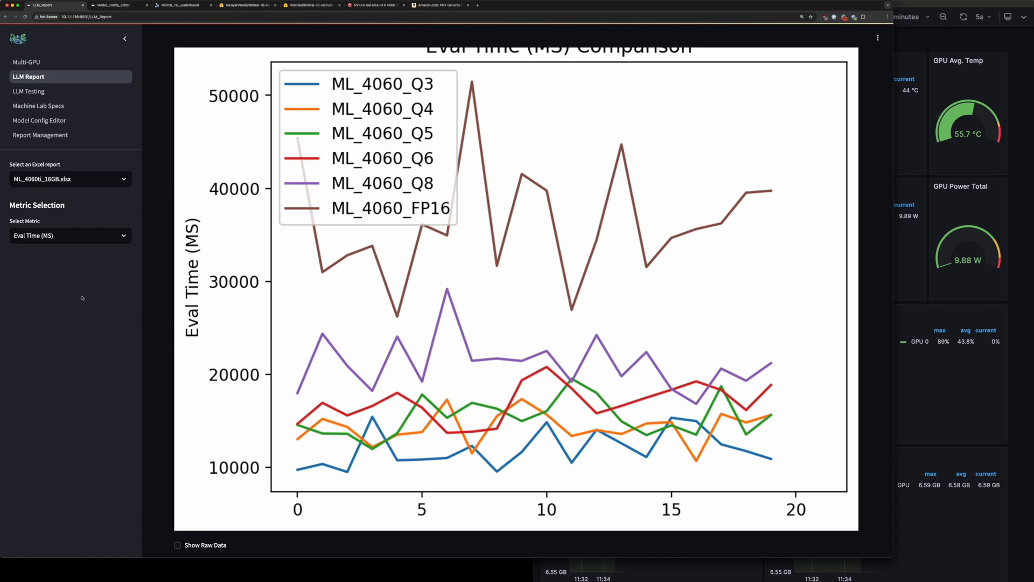
click(70, 235)
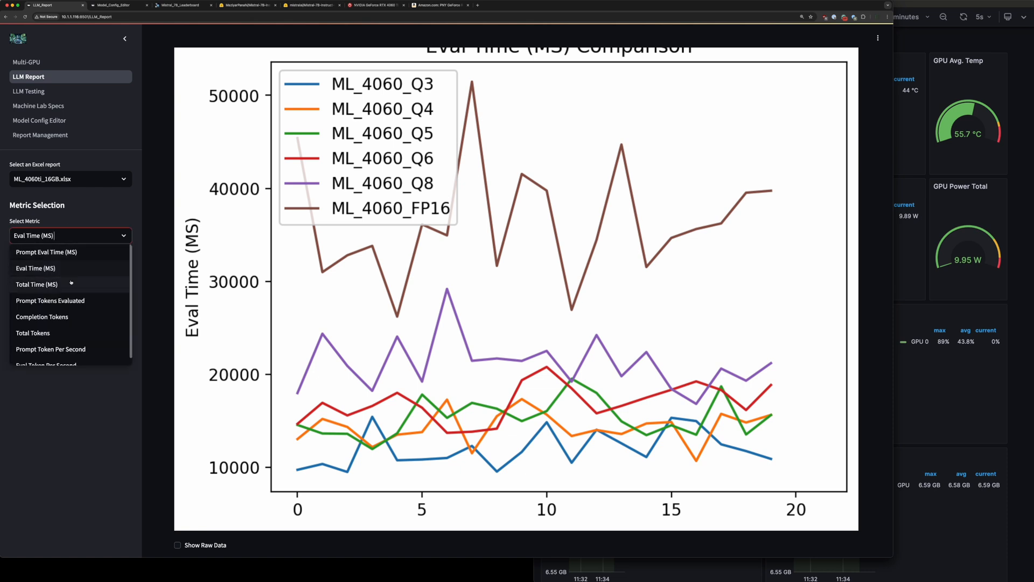
click(36, 284)
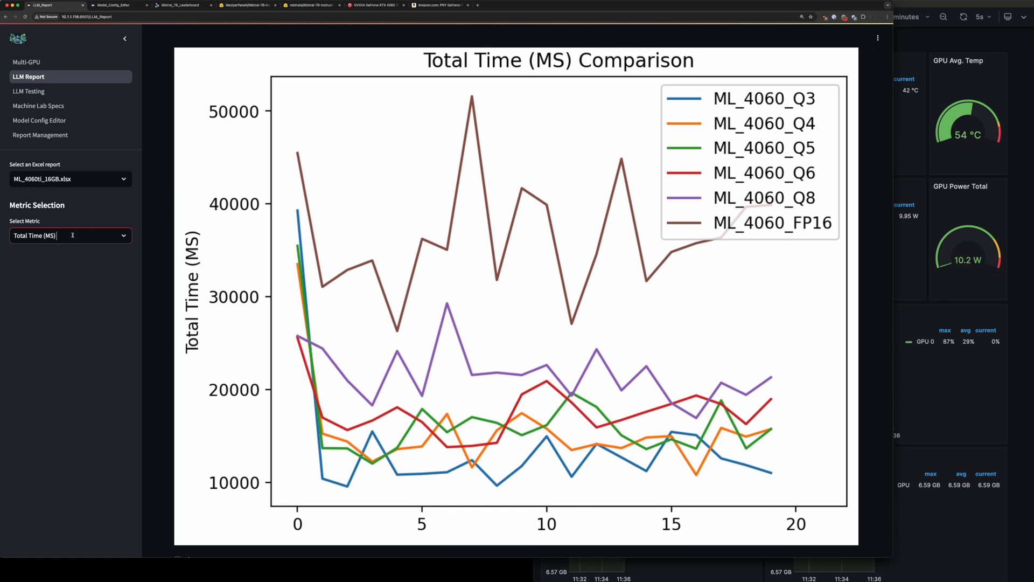
click(70, 235)
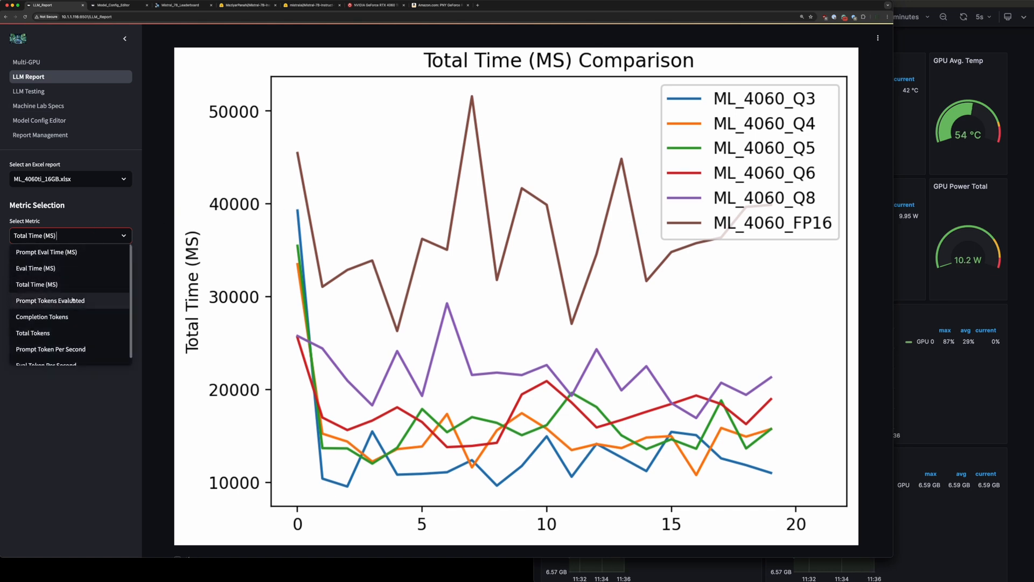
click(49, 300)
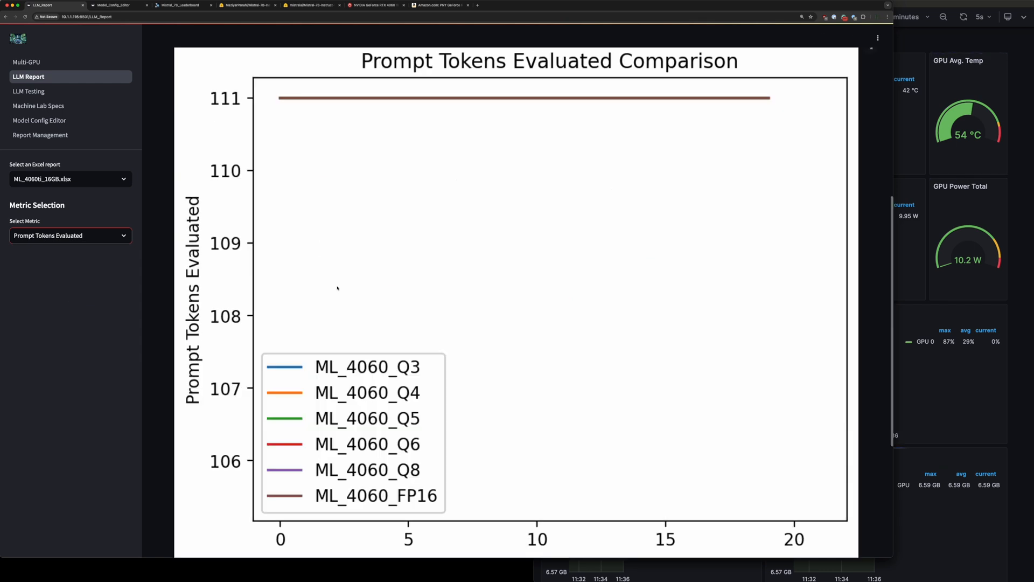
mouse_move(298, 137)
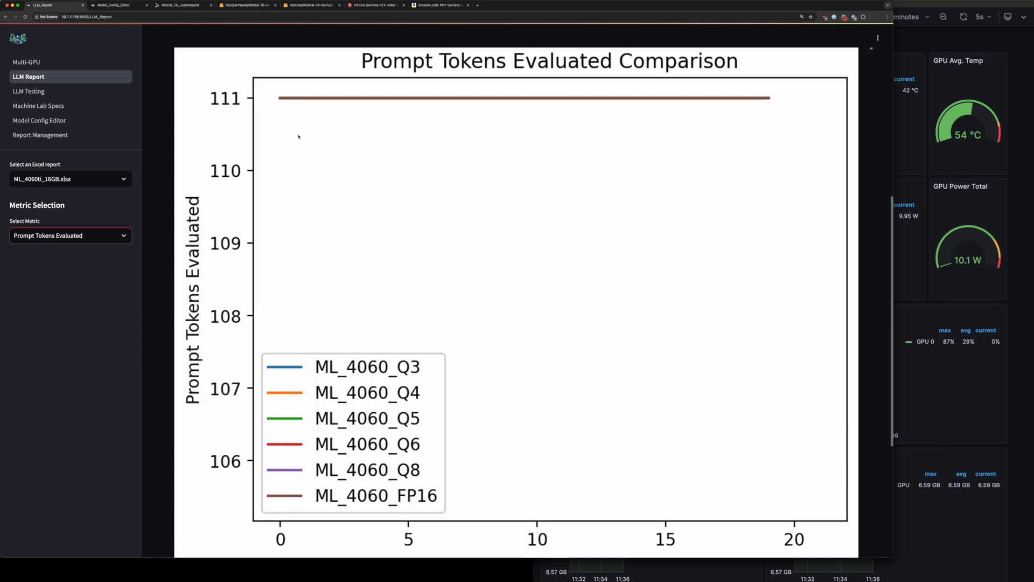
click(70, 235)
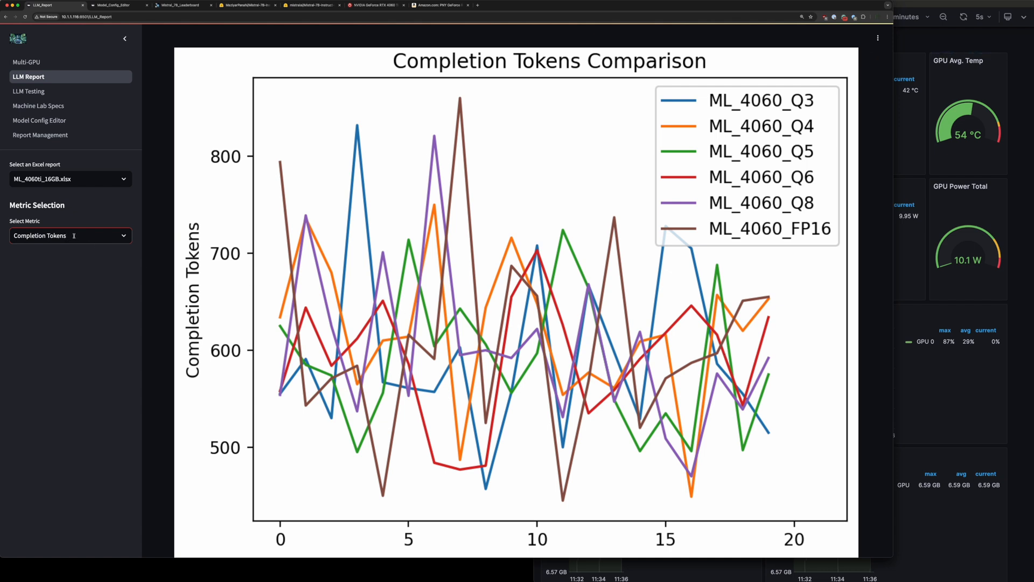
Step: Chart Total Tokens, Prompt Token Per Second, then Eval Token Per Second, and switch sites
click(70, 235)
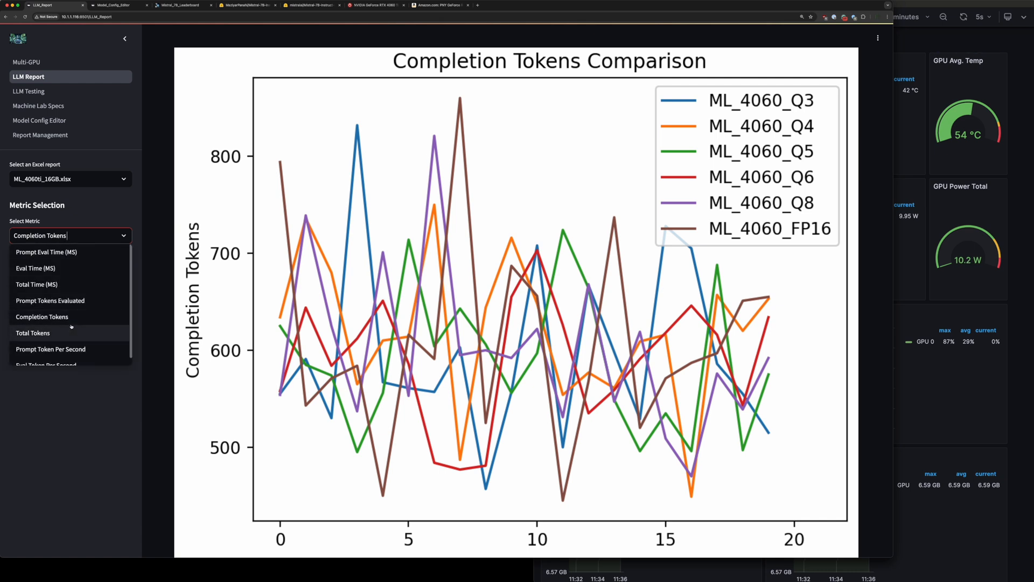
click(33, 333)
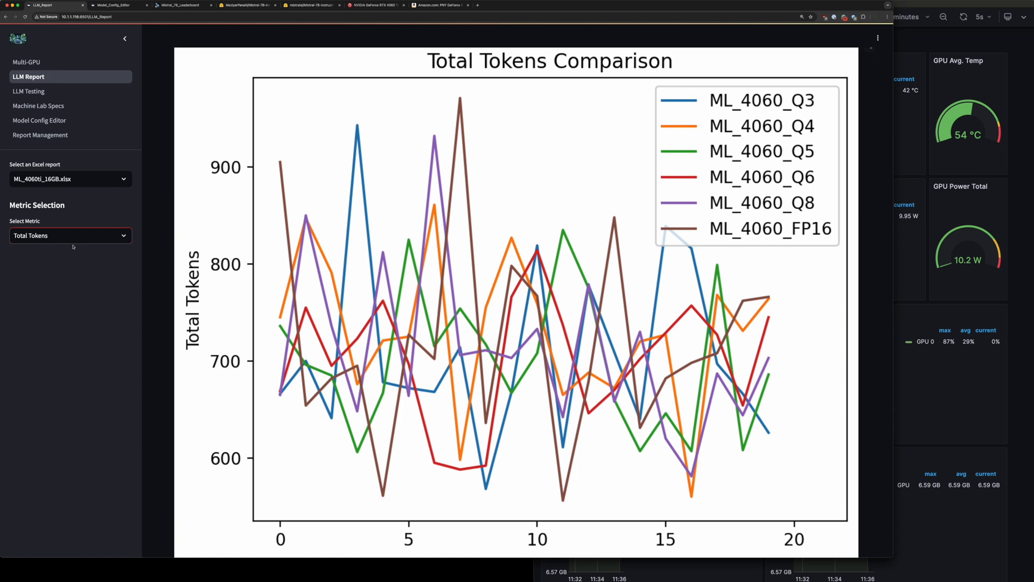
click(70, 235)
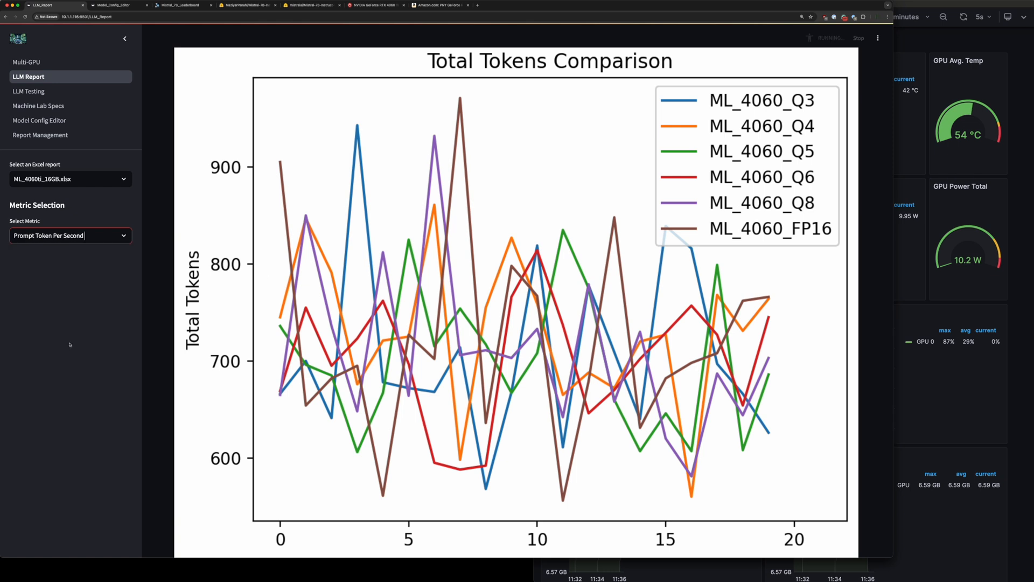
click(70, 236)
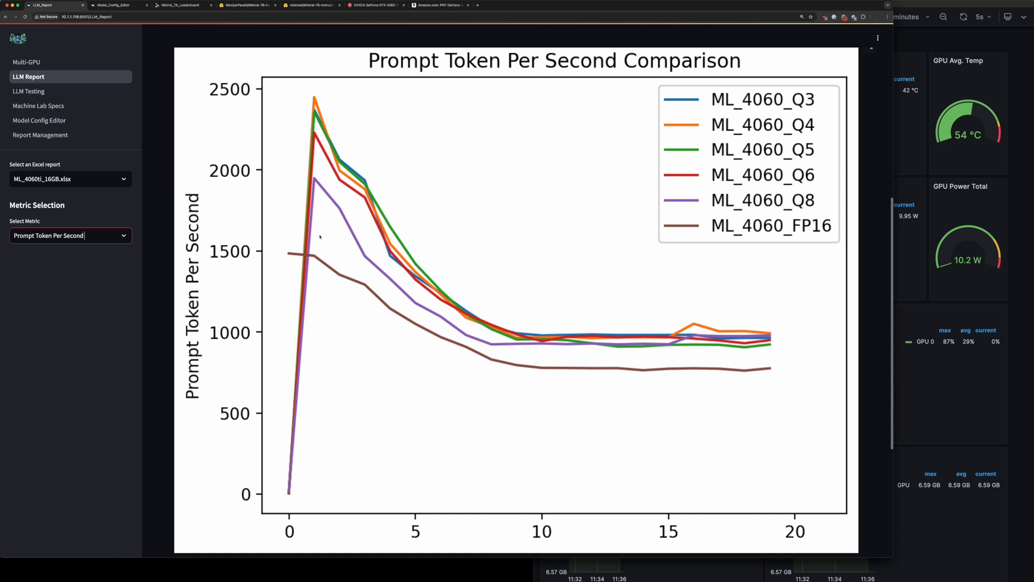
mouse_move(520, 313)
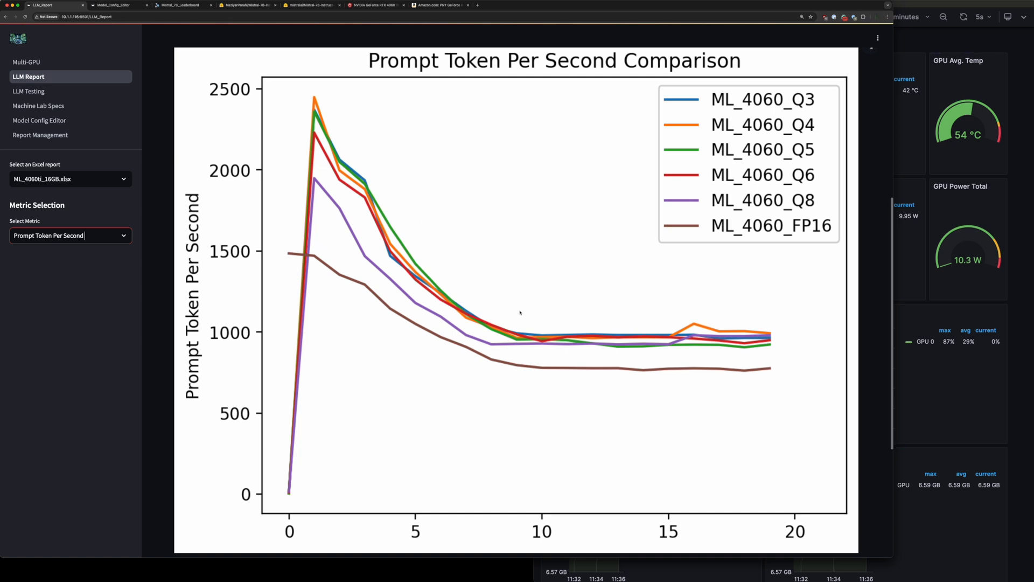
mouse_move(421, 231)
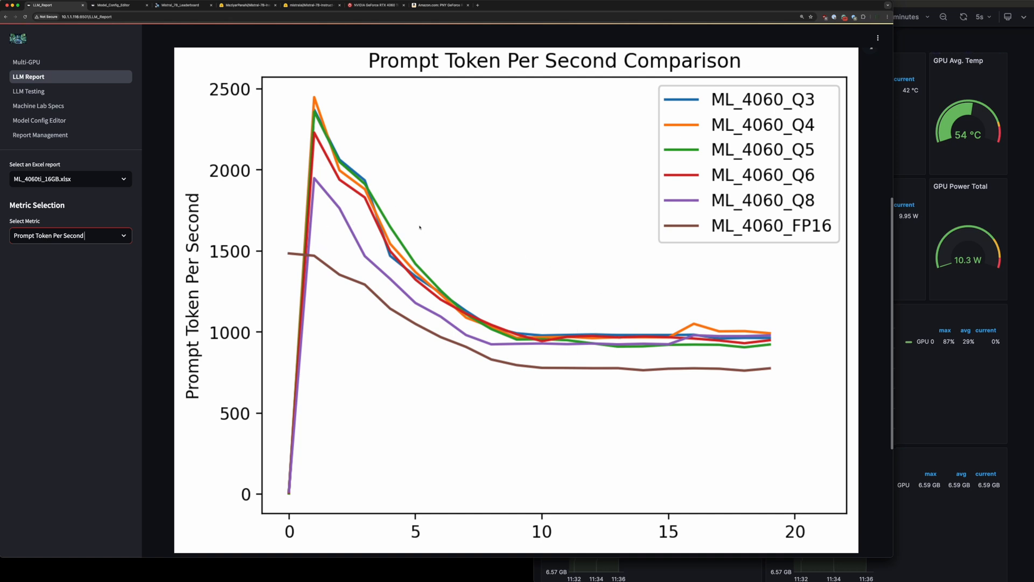
mouse_move(726, 365)
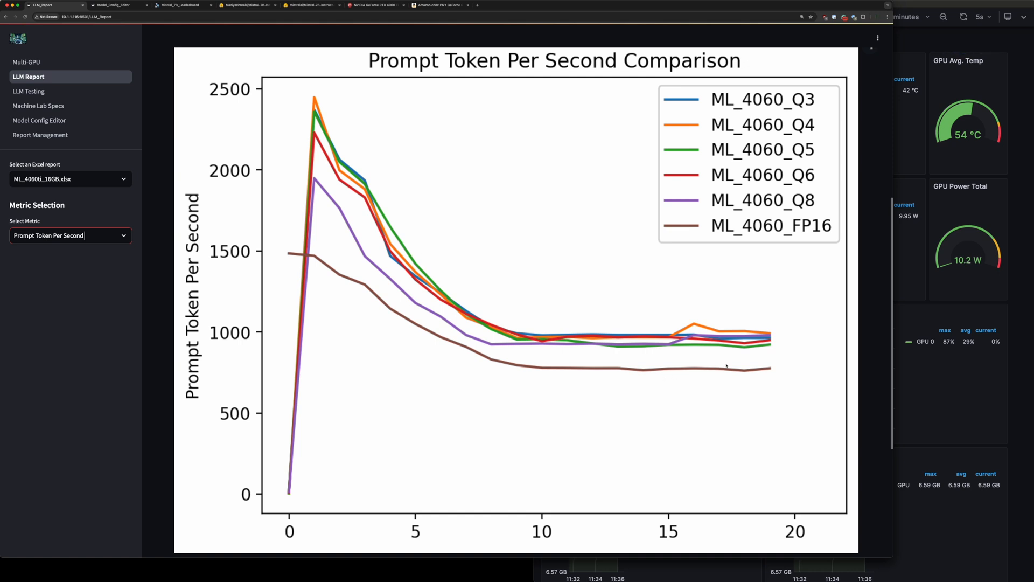
click(70, 236)
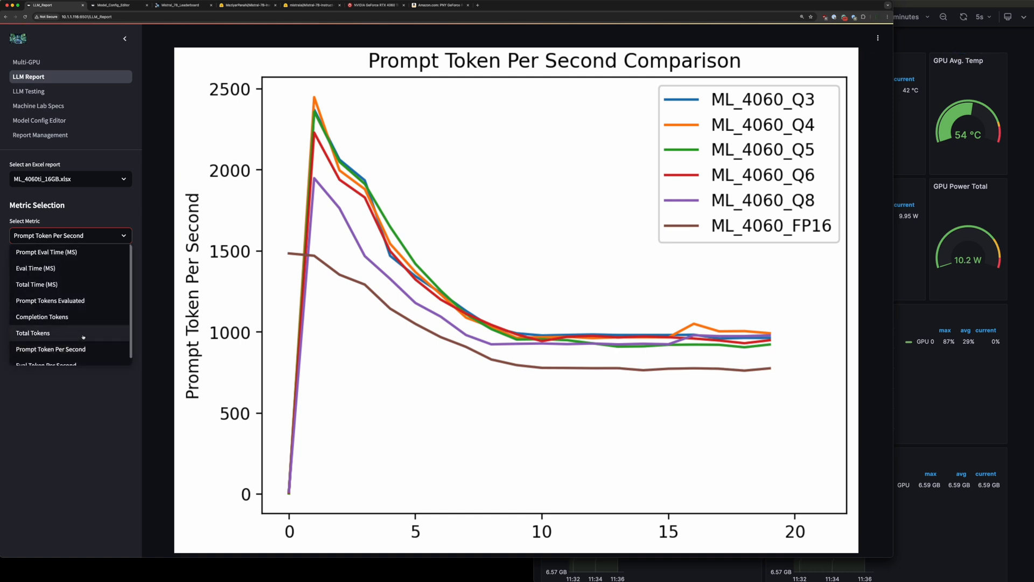
click(45, 365)
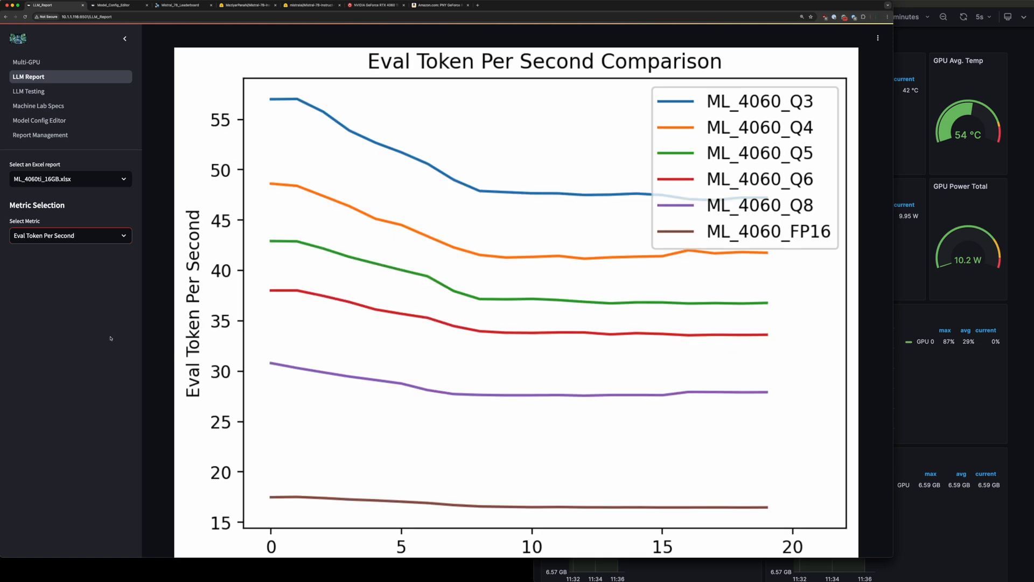
mouse_move(370, 350)
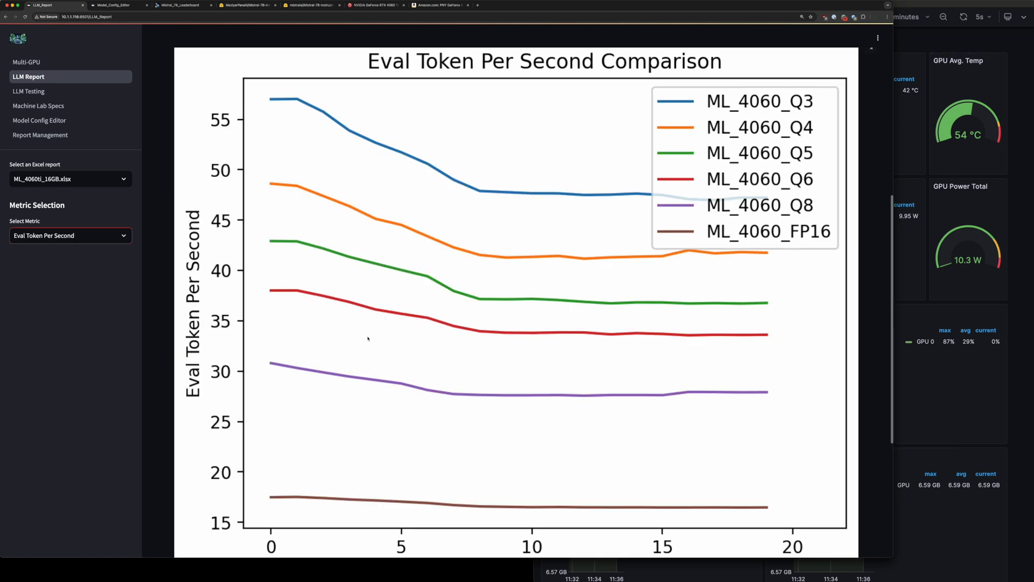
mouse_move(681, 371)
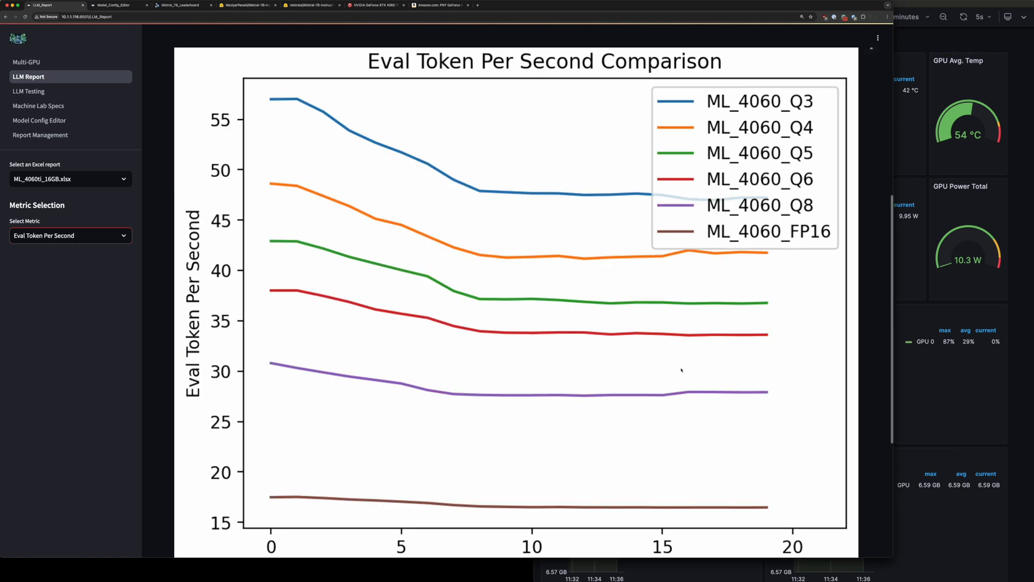
mouse_move(628, 520)
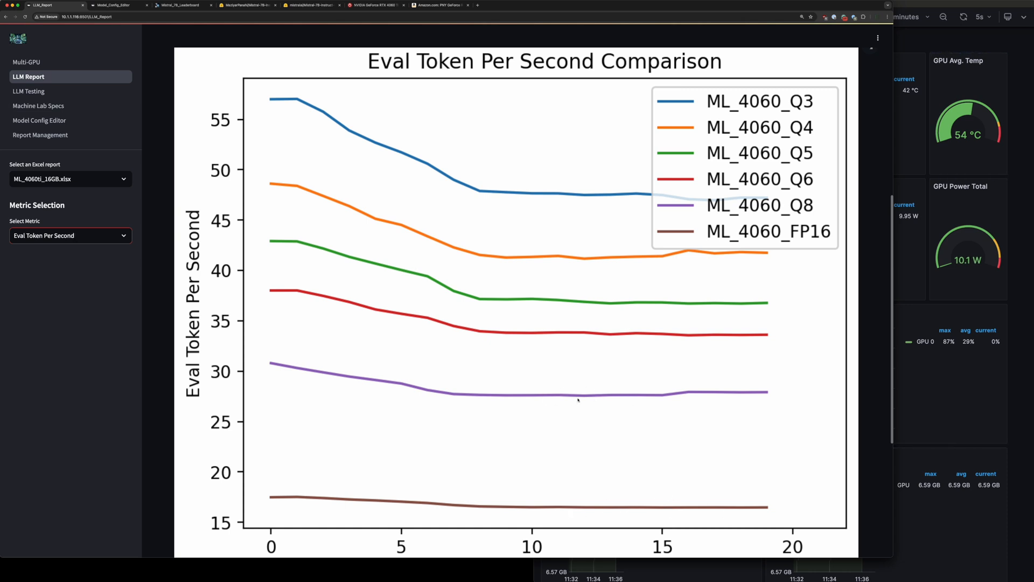
mouse_move(569, 324)
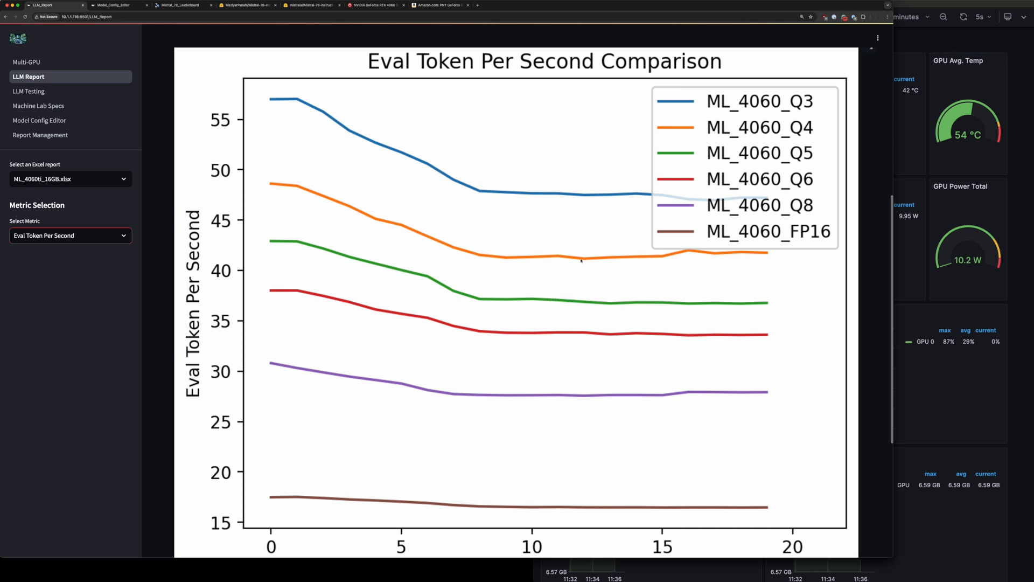
mouse_move(570, 188)
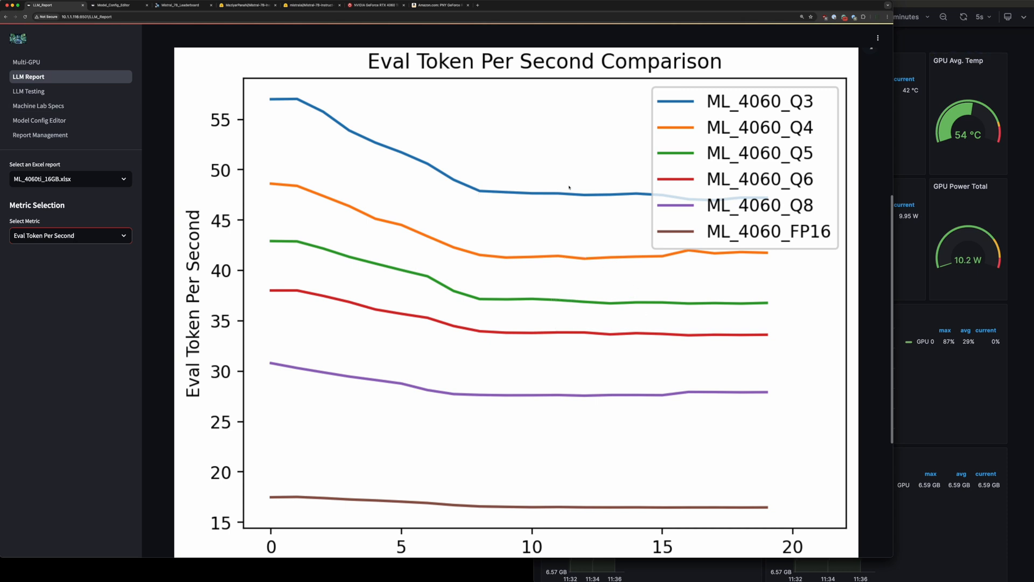
mouse_move(634, 192)
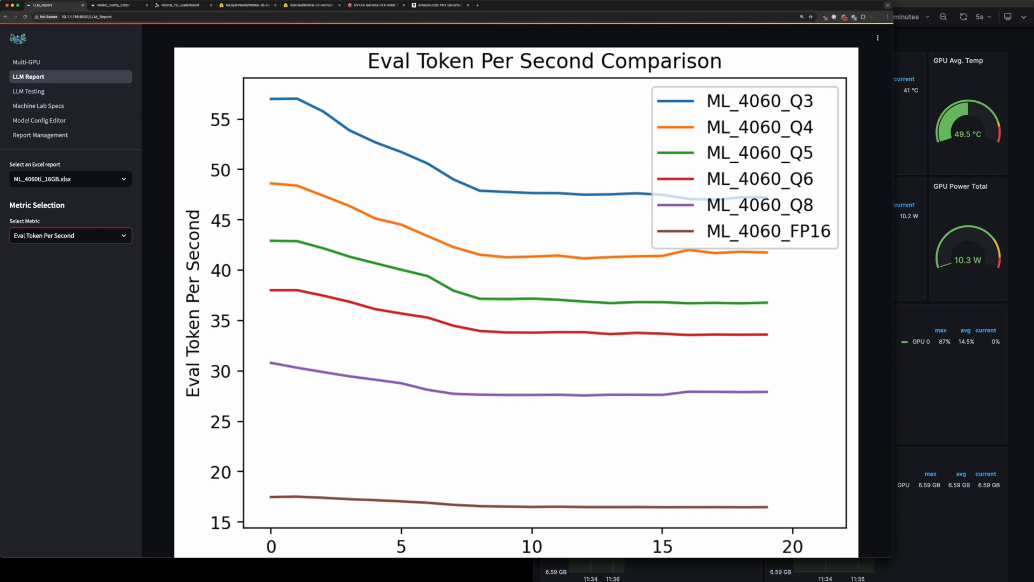
click(181, 5)
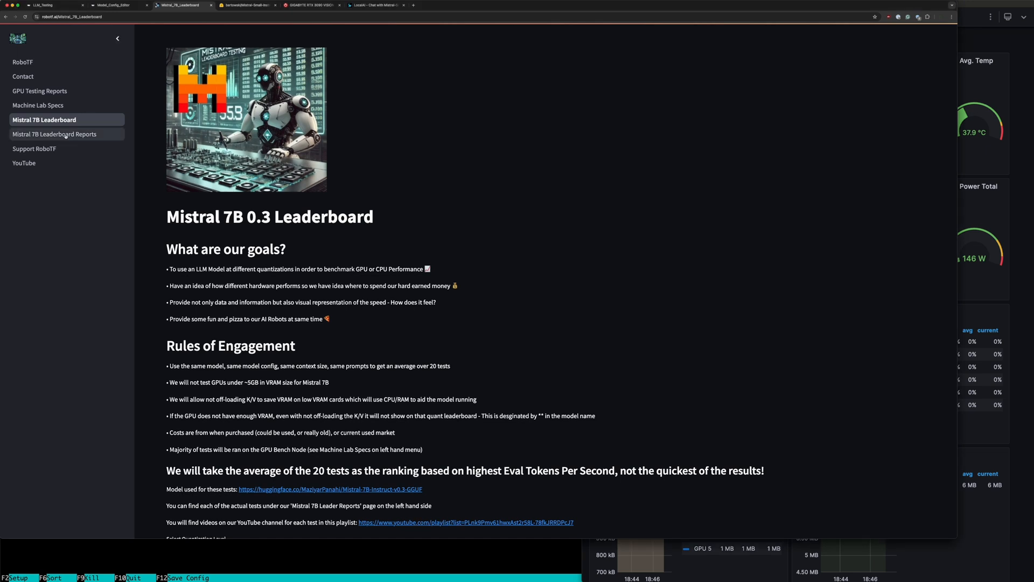
Step: Keep the Quadro P2000 report, then go to the Mistral 7B Leaderboard page
click(53, 133)
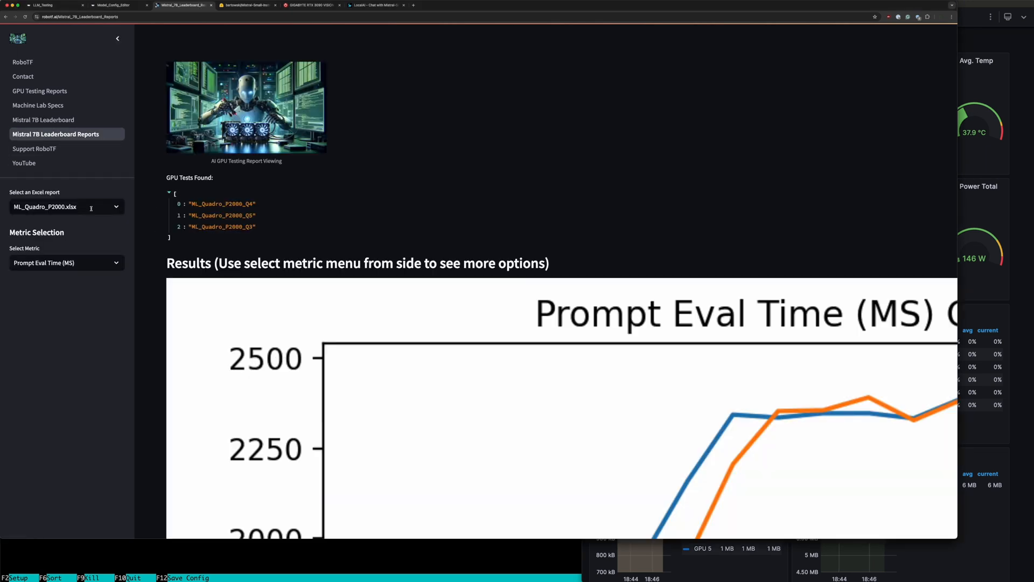
click(67, 207)
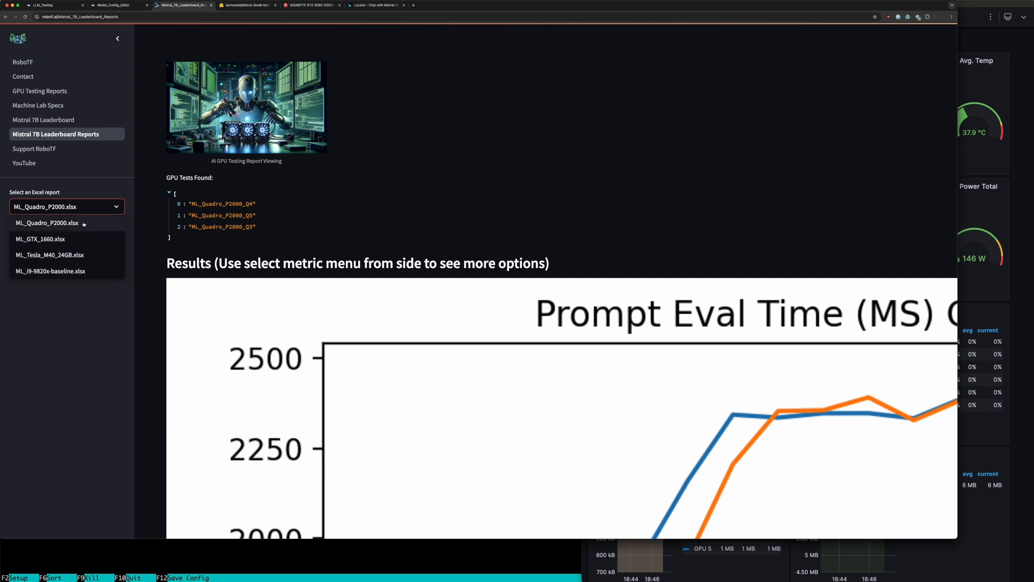
click(49, 222)
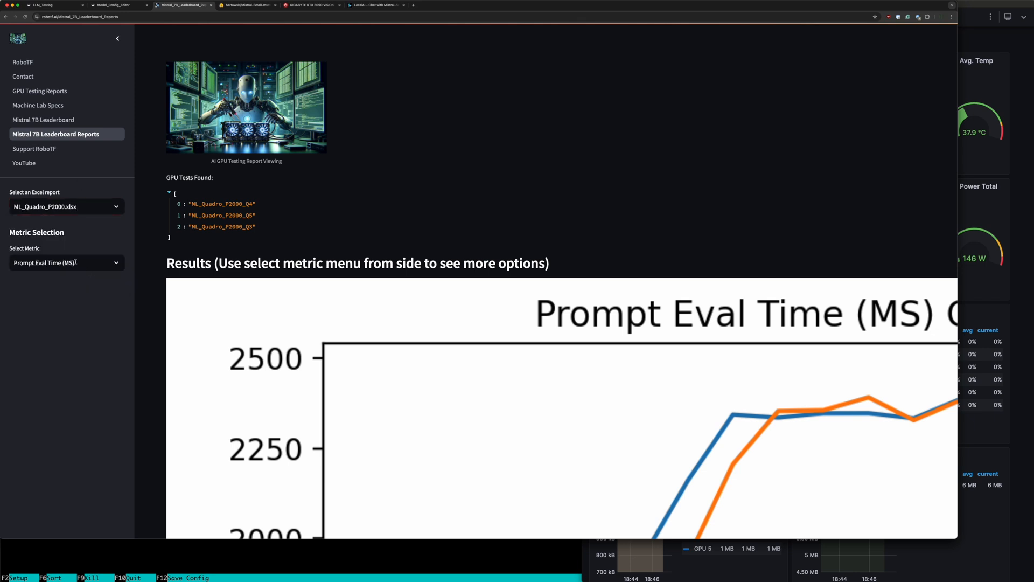
click(45, 119)
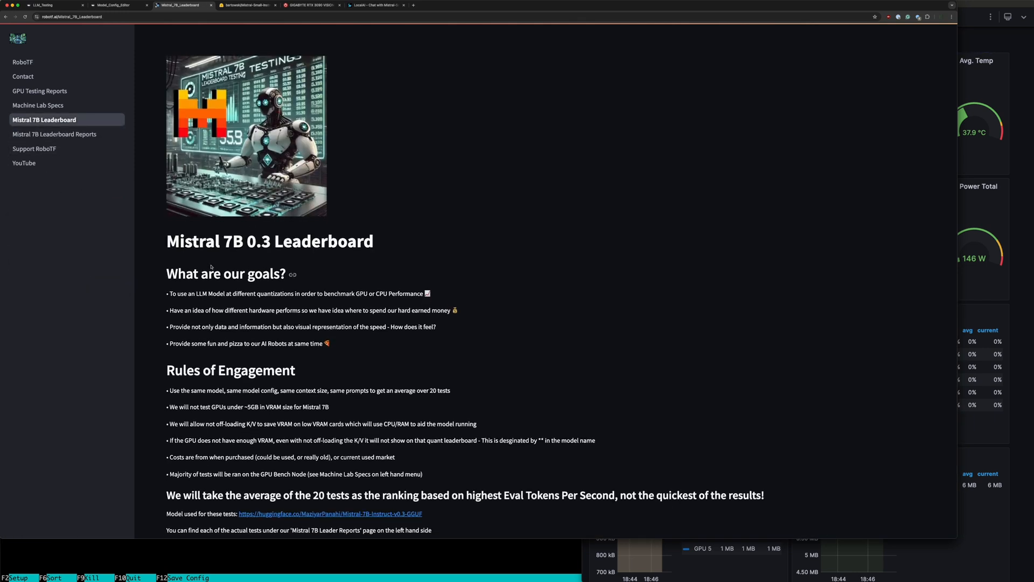
scroll(down, 3)
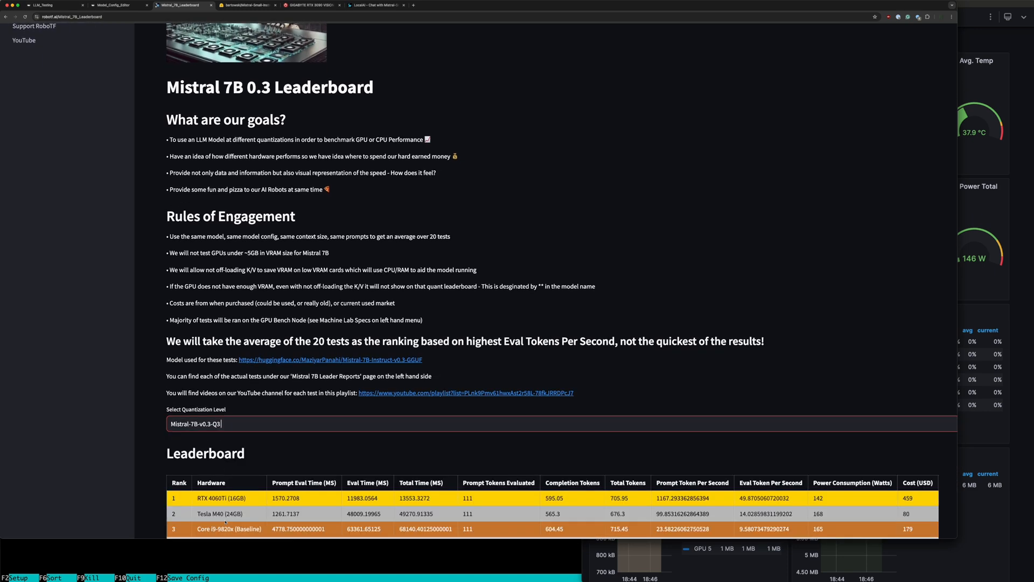
Step: Scroll through all five Q3 leaderboard entries and list the quantization levels
scroll(down, 3)
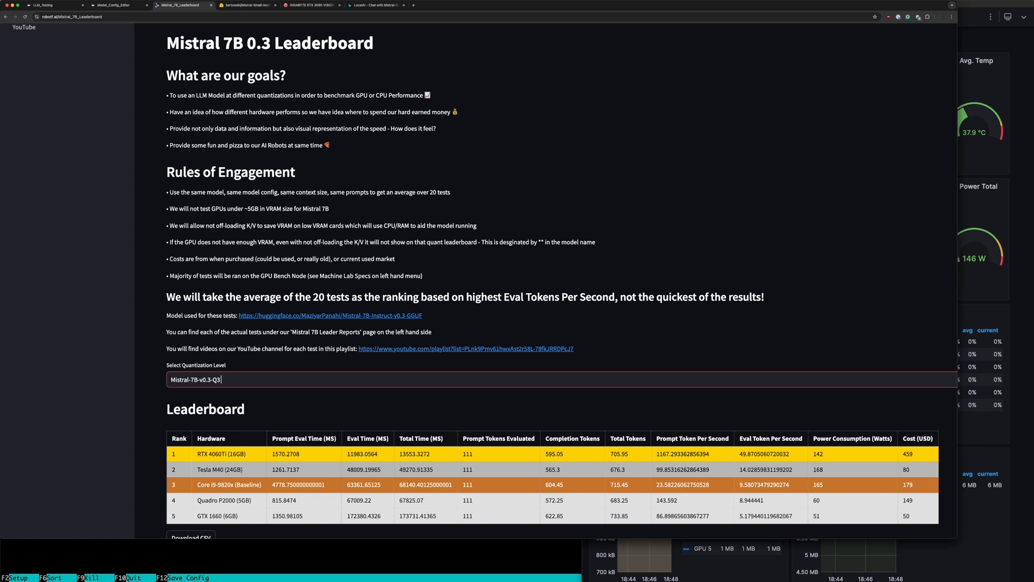
mouse_move(161, 303)
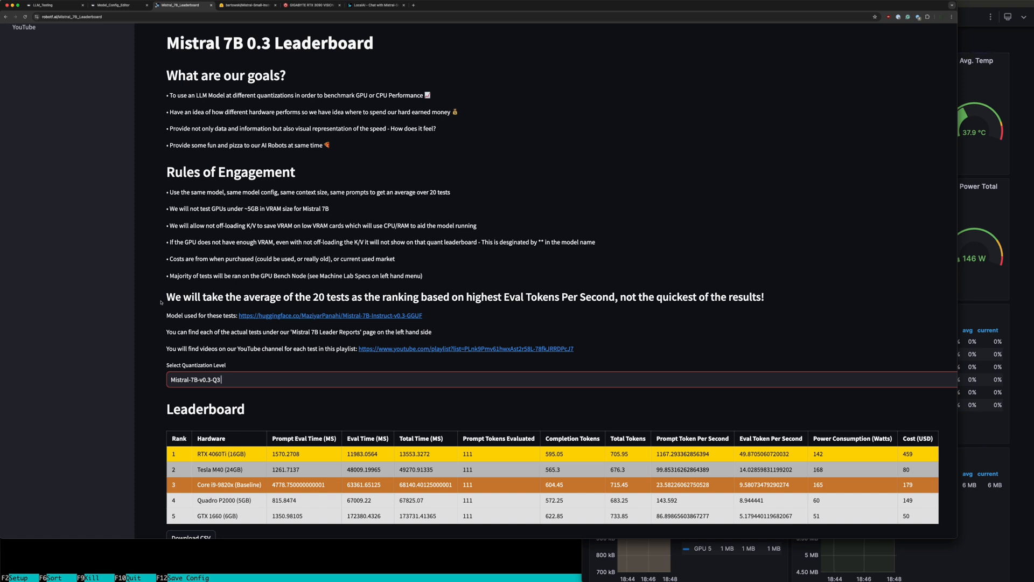
scroll(down, 3)
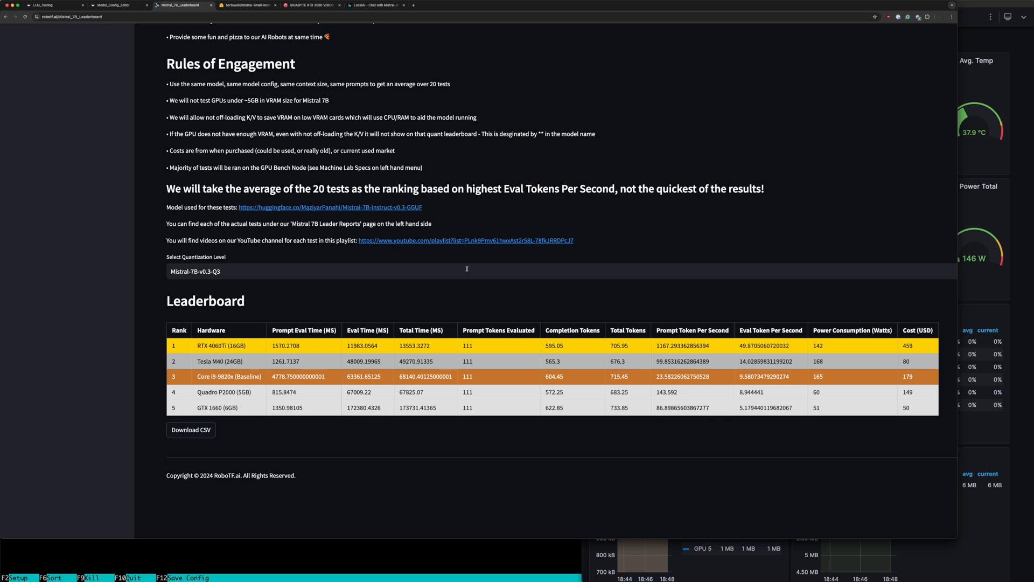
click(466, 269)
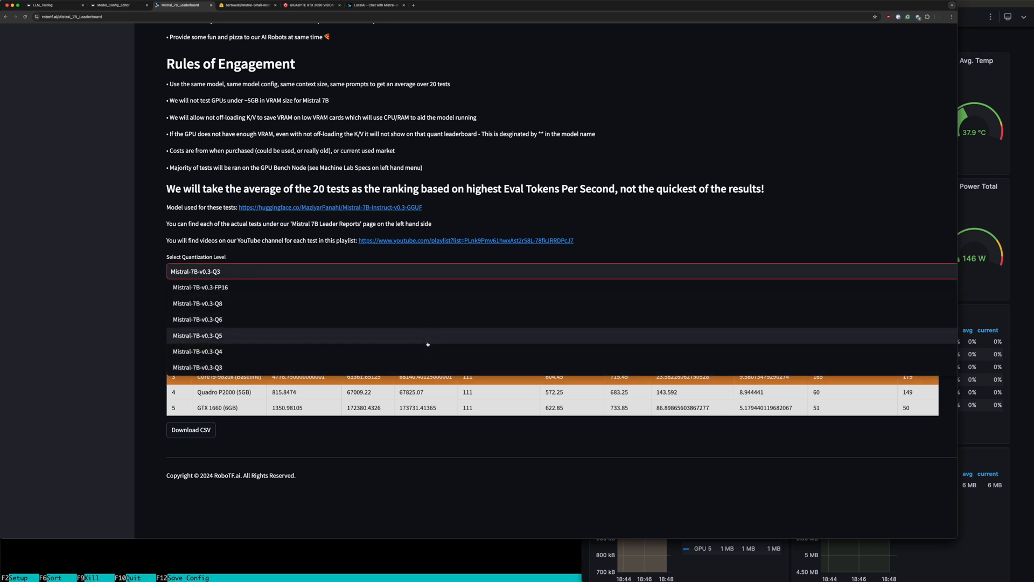
Step: Select Mistral-7B-v0.3-Q4 to rank hardware for the Q4 quantization
click(197, 352)
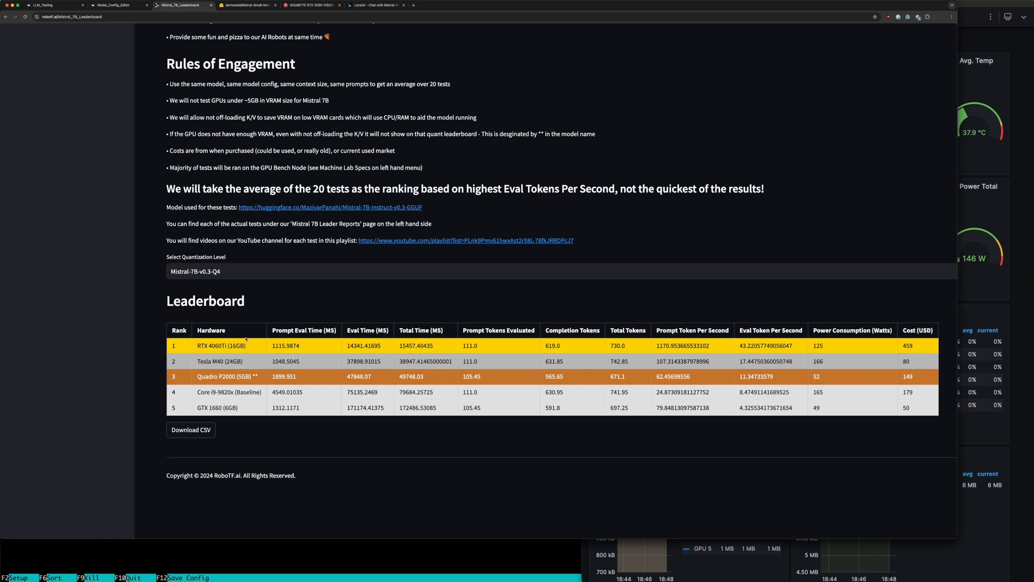
mouse_move(446, 329)
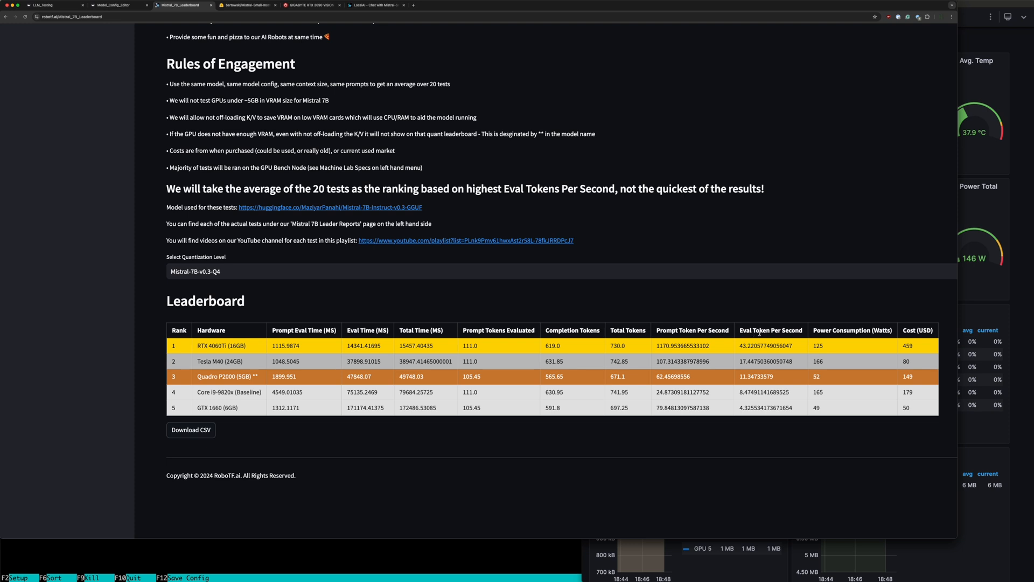
mouse_move(756, 330)
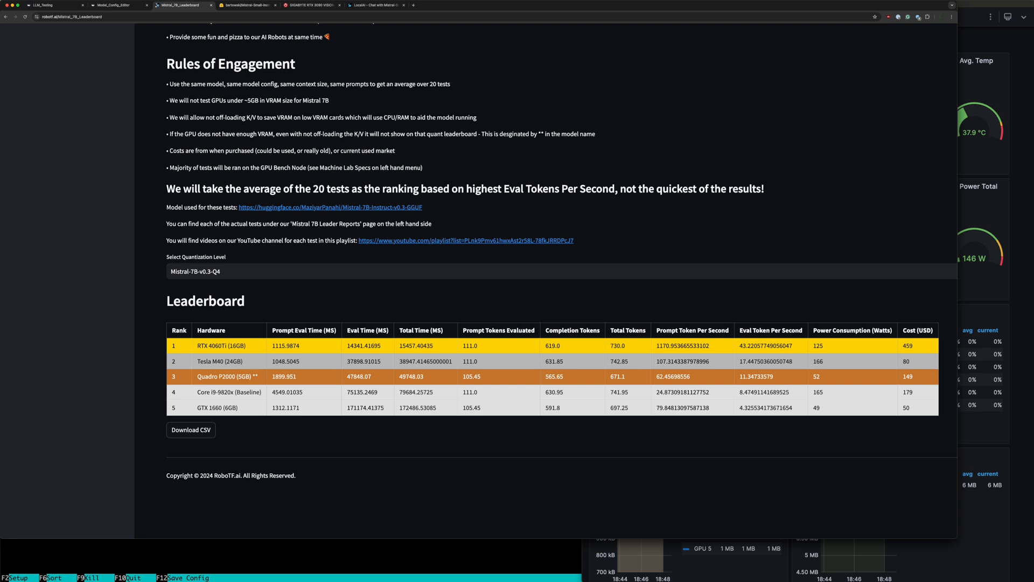
mouse_move(375, 280)
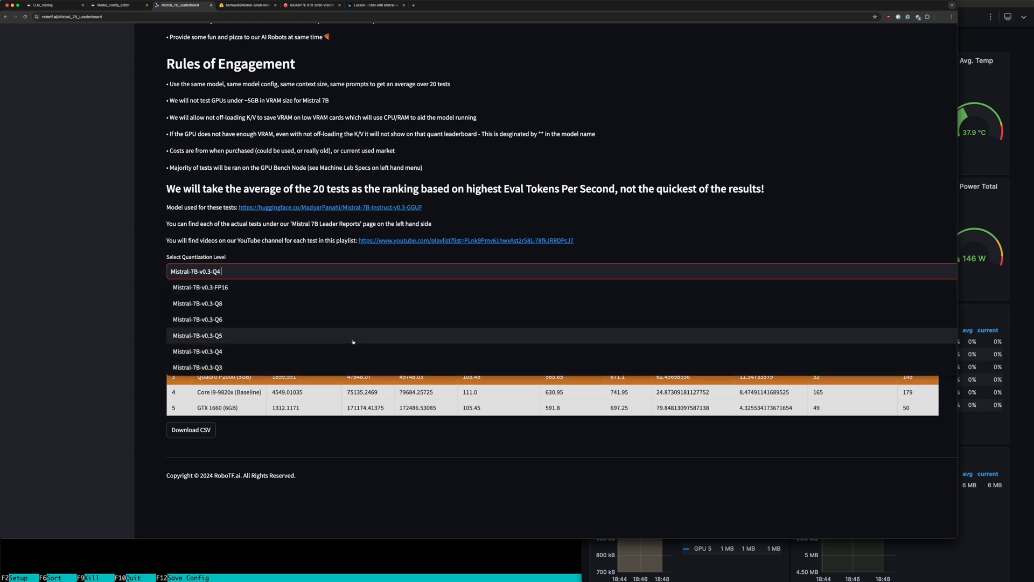
mouse_move(330, 331)
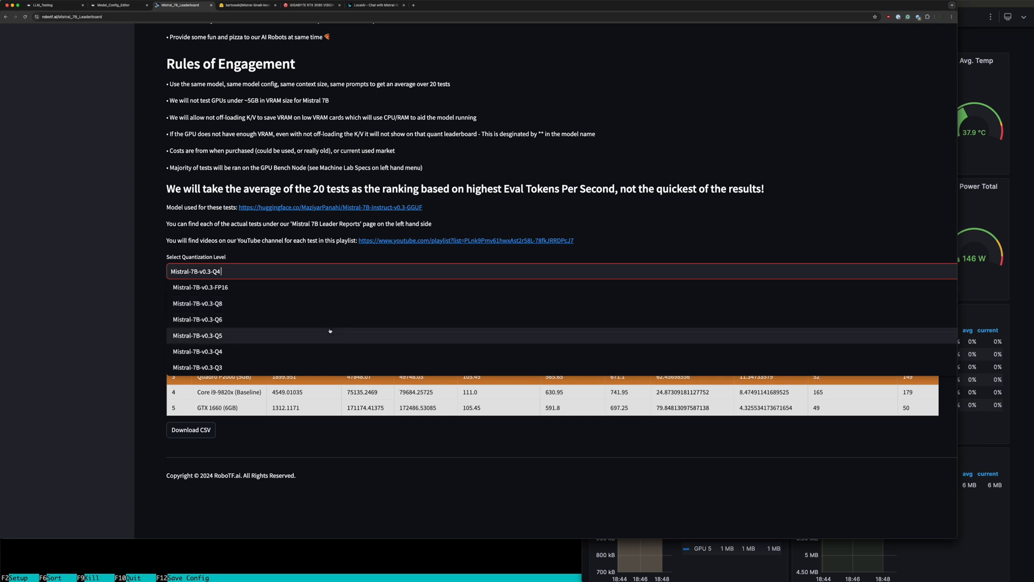
Step: Select Mistral-7B-v0.3-Q5 to rank hardware for the Q5 quantization
click(198, 335)
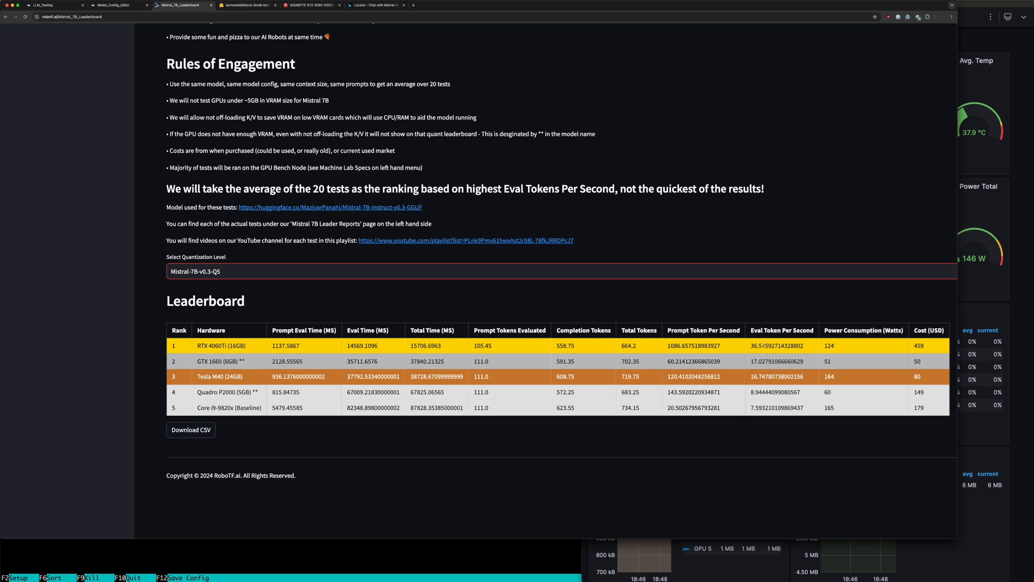
mouse_move(848, 360)
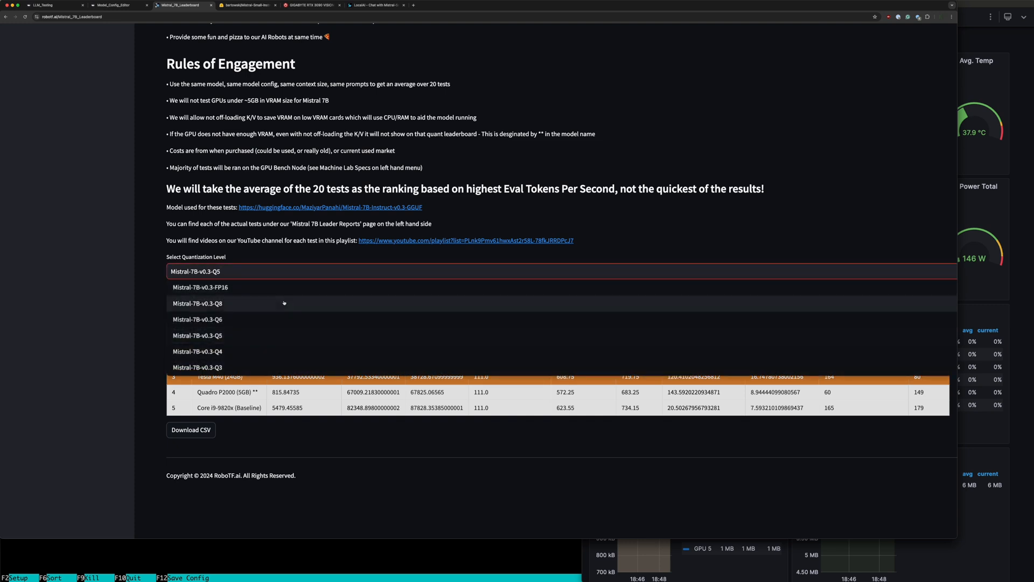
Step: Select Mistral-7B-v0.3-Q6 to rank hardware for the Q6 quantization
click(197, 319)
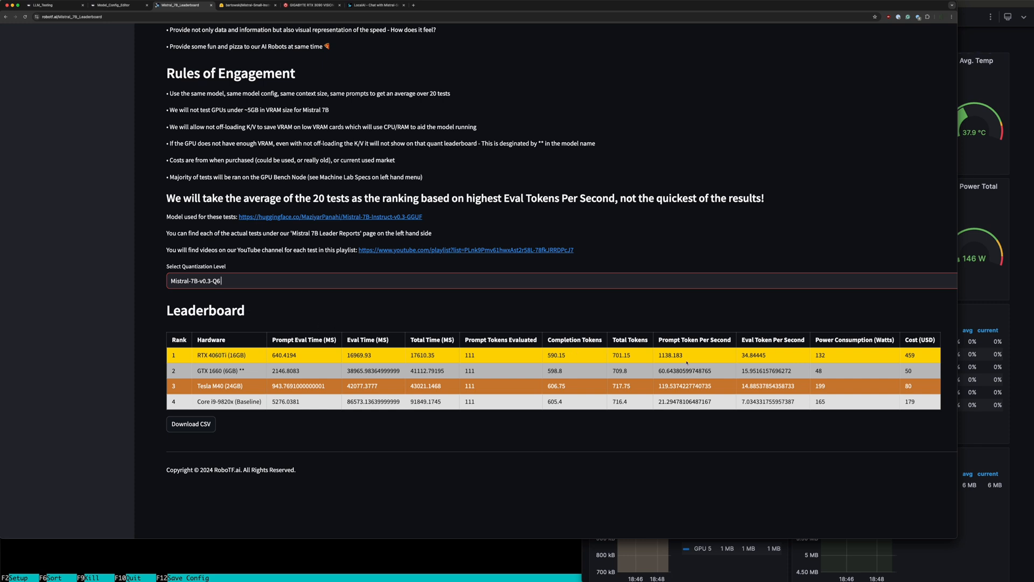
mouse_move(770, 358)
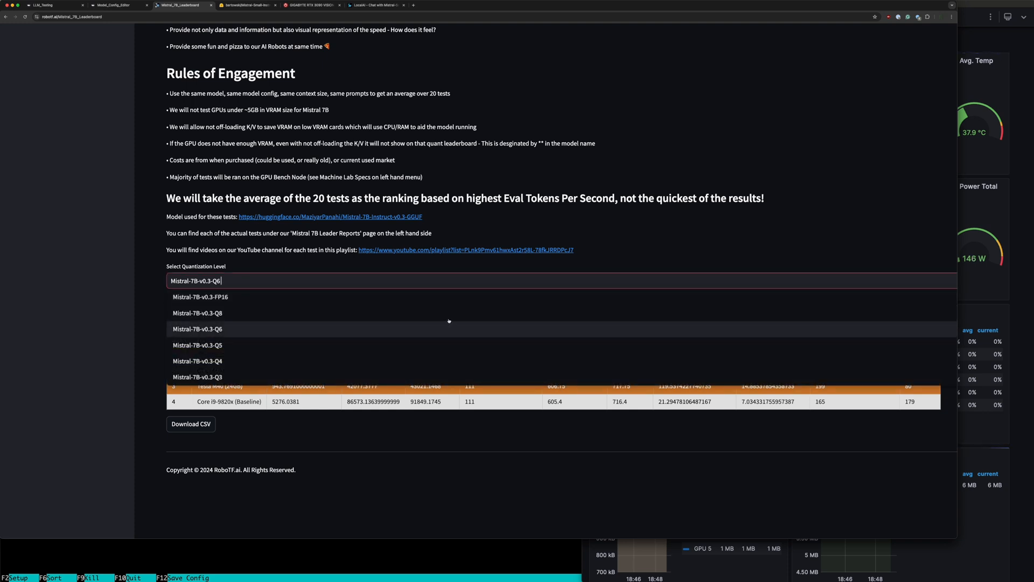
Step: Select Mistral-7B-v0.3-Q8 to rank hardware for the Q8 quantization
click(197, 313)
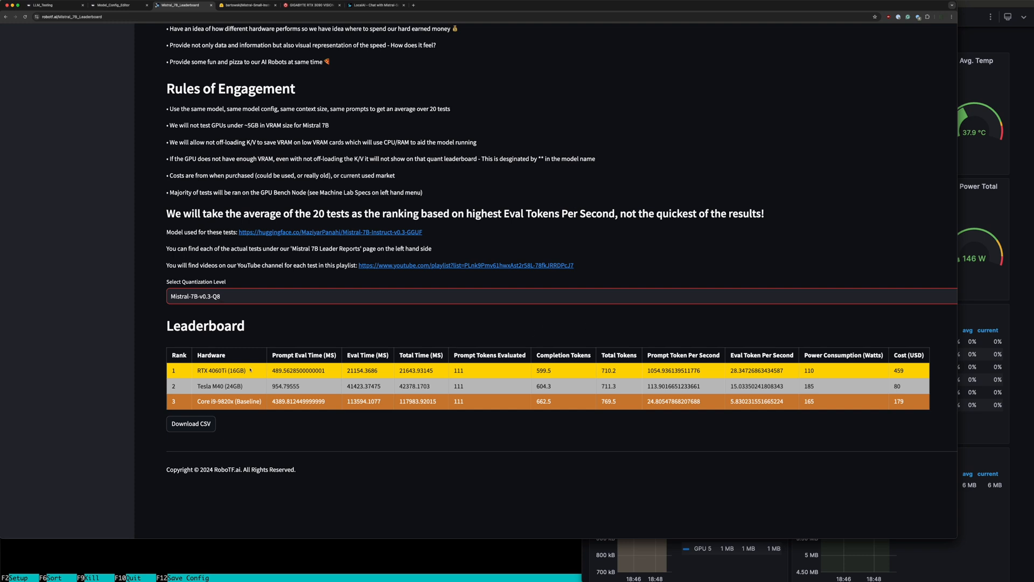
mouse_move(708, 348)
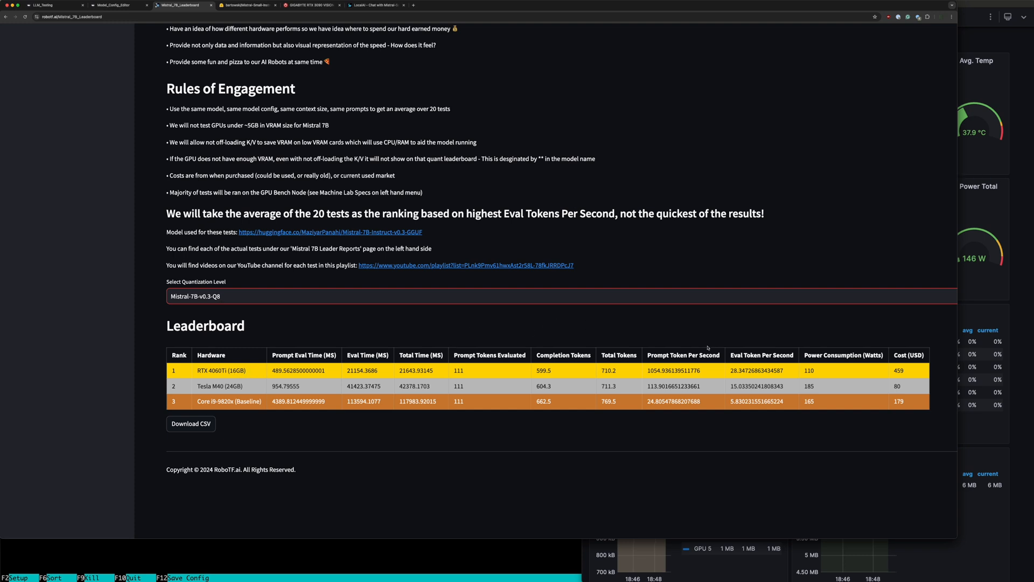
mouse_move(708, 347)
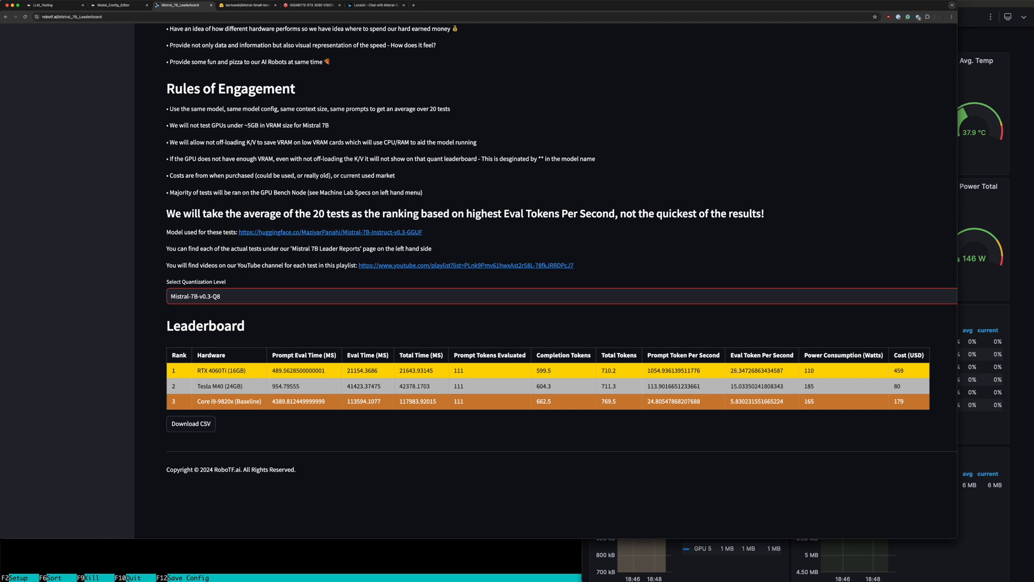
mouse_move(802, 375)
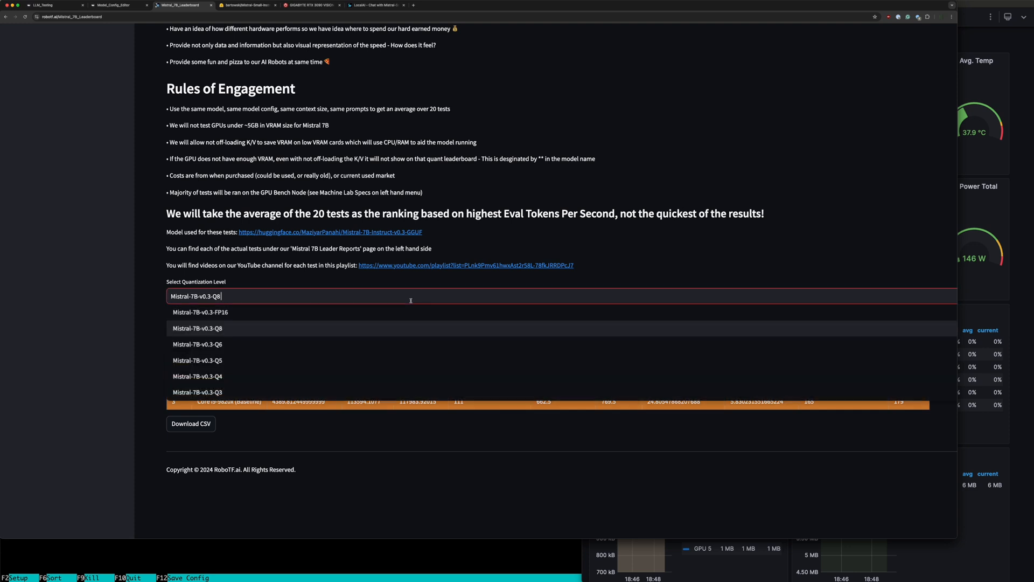
Step: Select Mistral-7B-v0.3-FP16 to rank hardware for the FP16 version
click(199, 312)
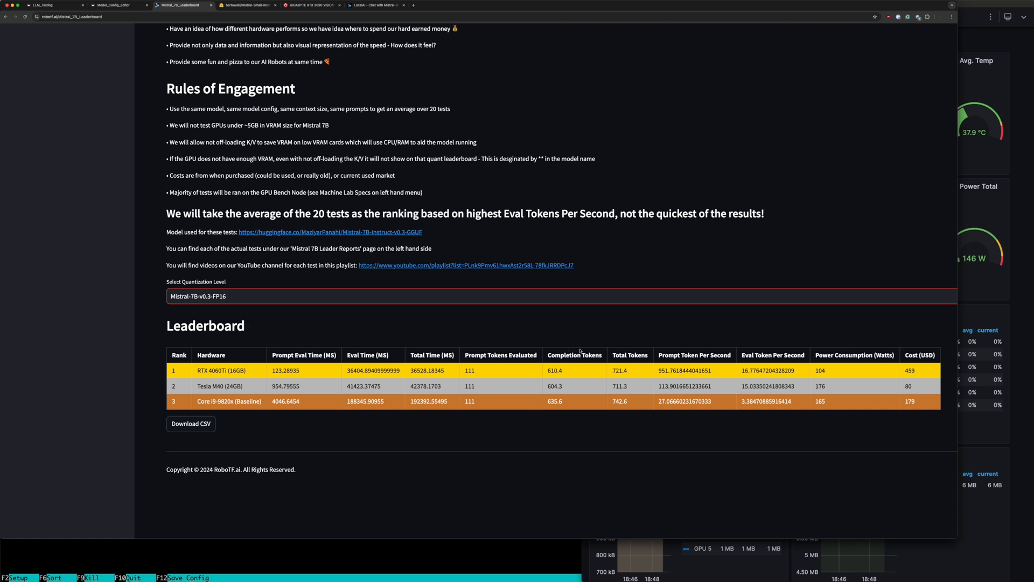
mouse_move(731, 350)
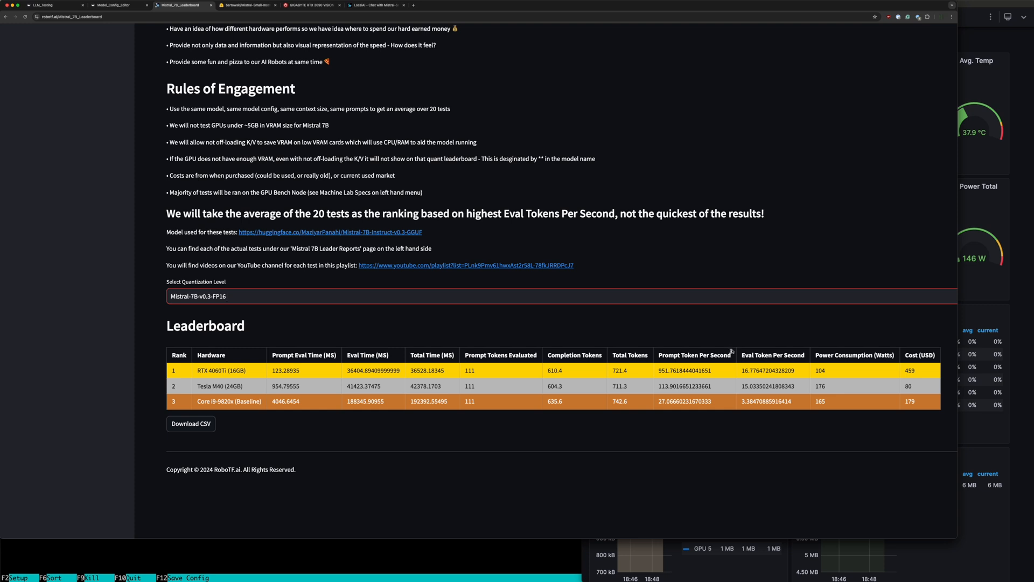
mouse_move(752, 368)
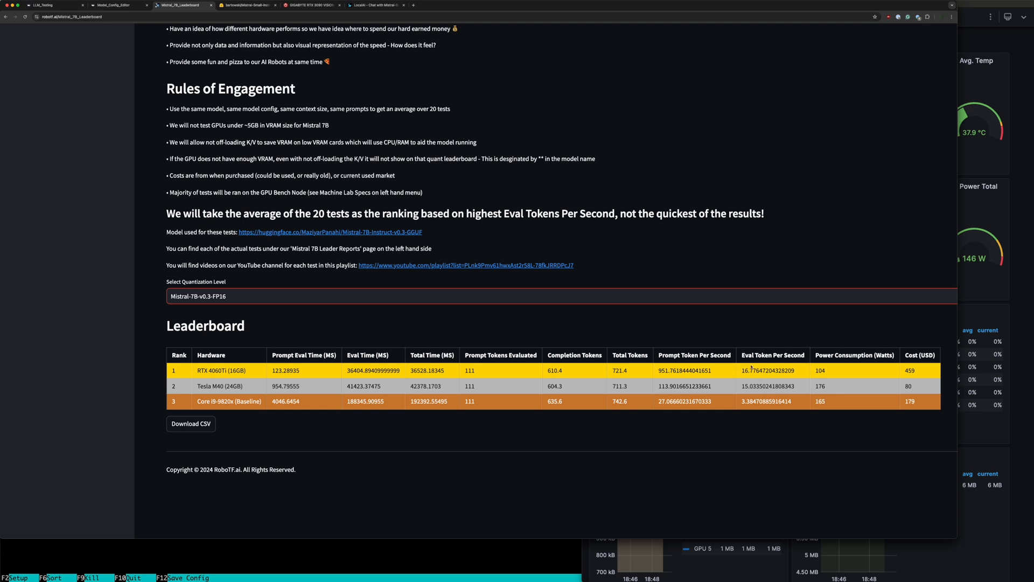